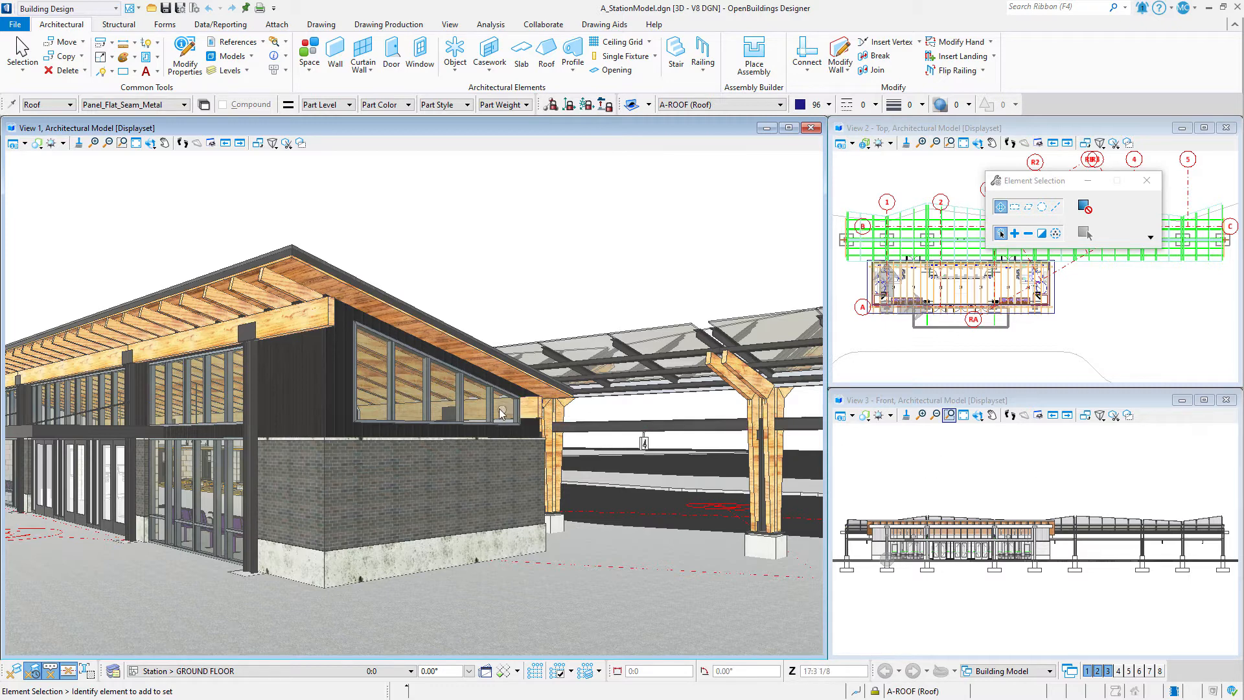
Step: Select the clerestory curtain wall above the brick base and bring up its properties
click(530, 406)
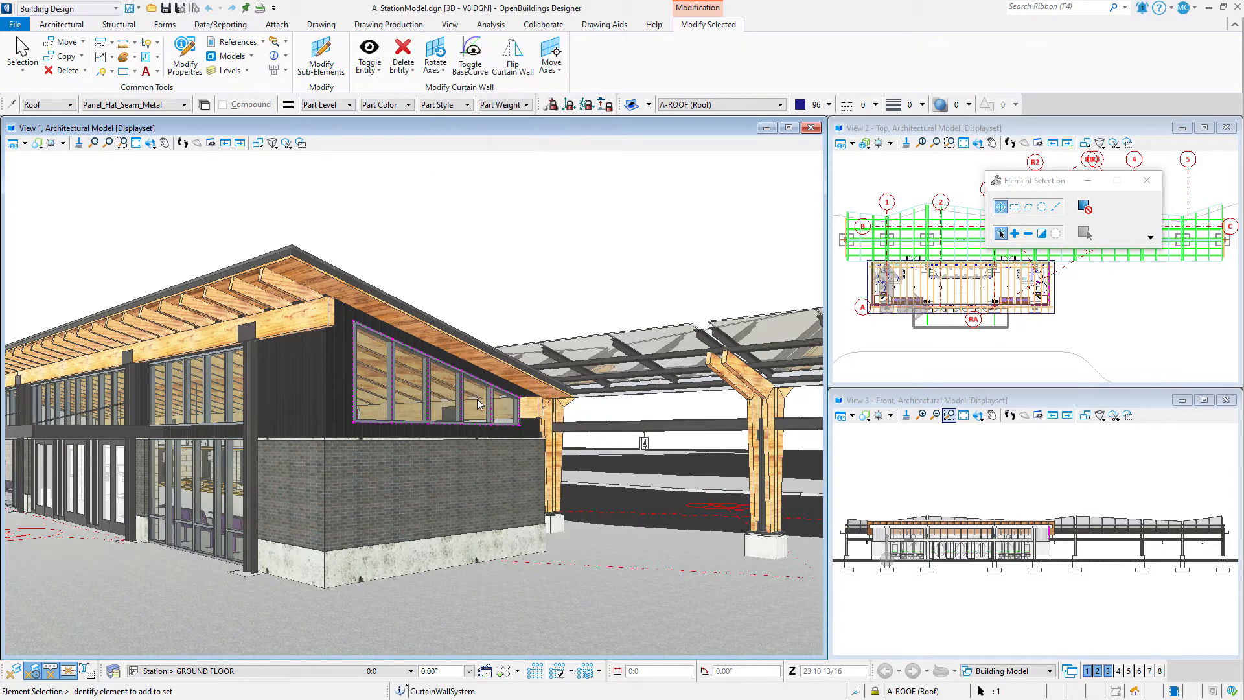
click(660, 421)
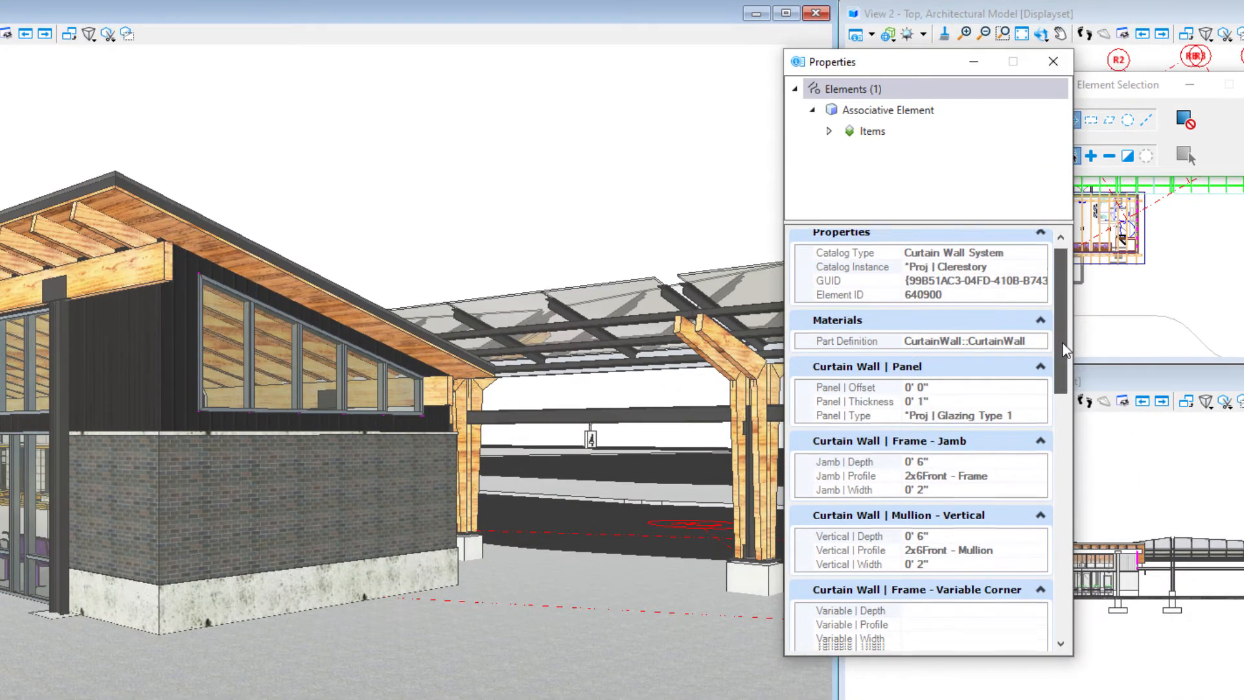
Step: Locate the Identification group and inspect ID | Notes and Type ID CW2 for the curtain wall
scroll(down, 3)
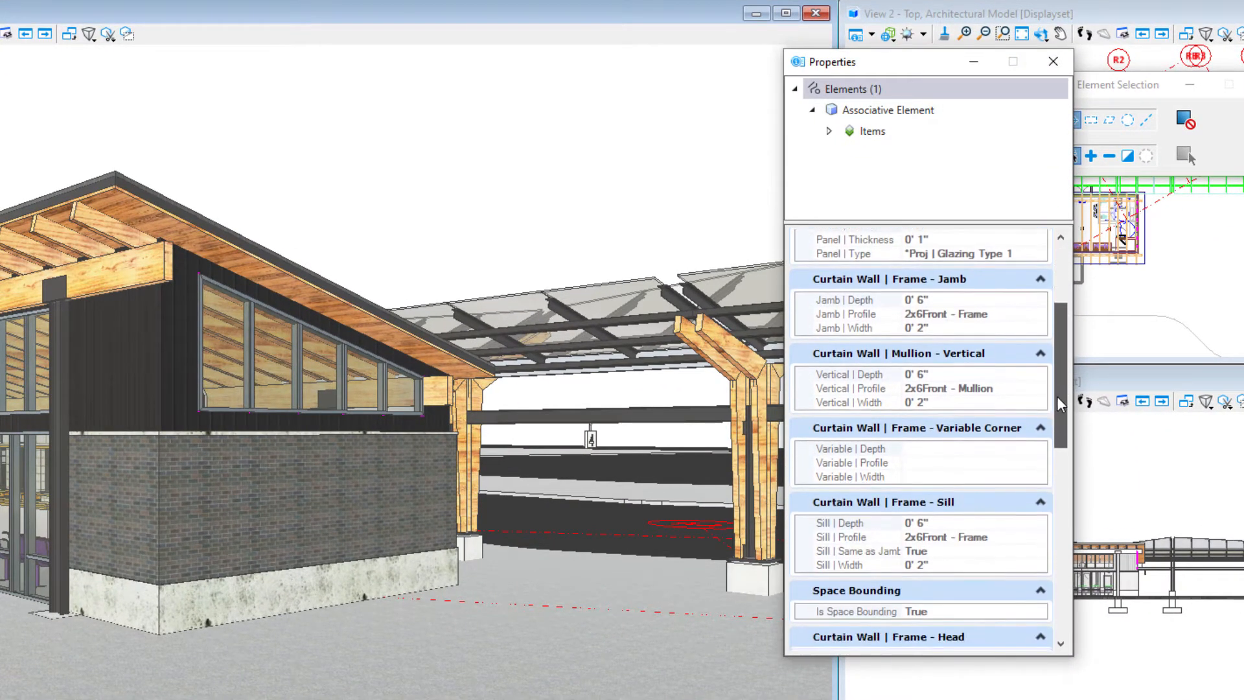
scroll(down, 3)
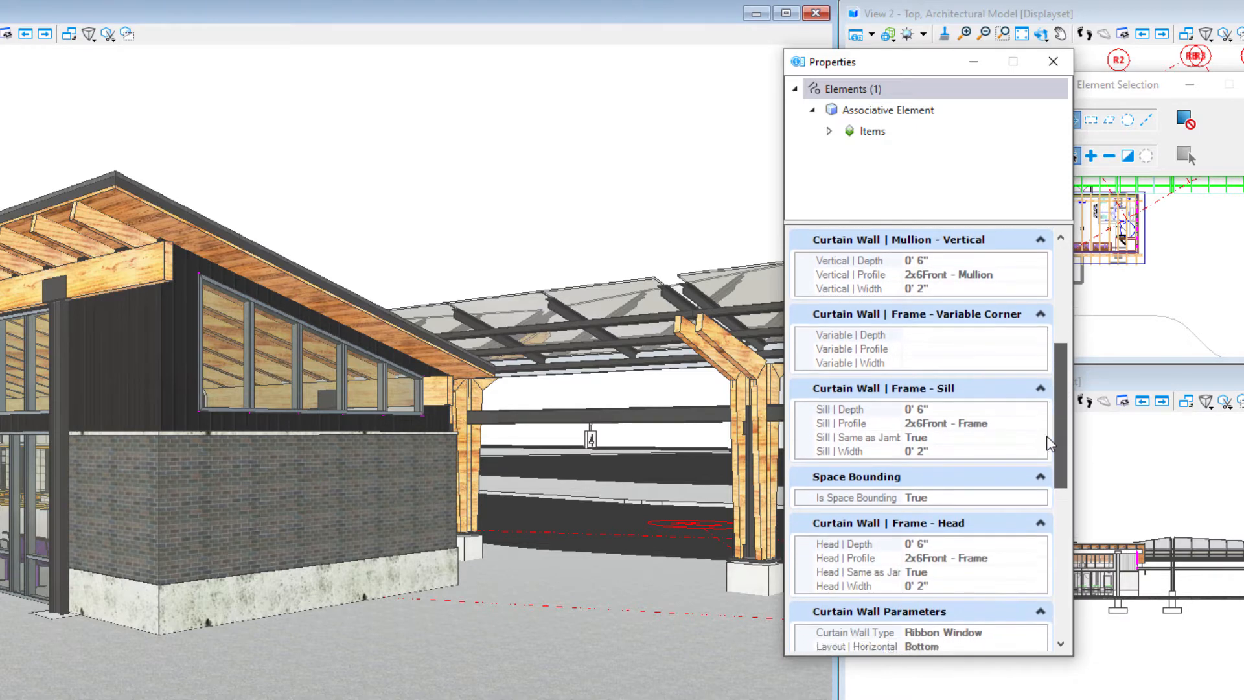
scroll(down, 3)
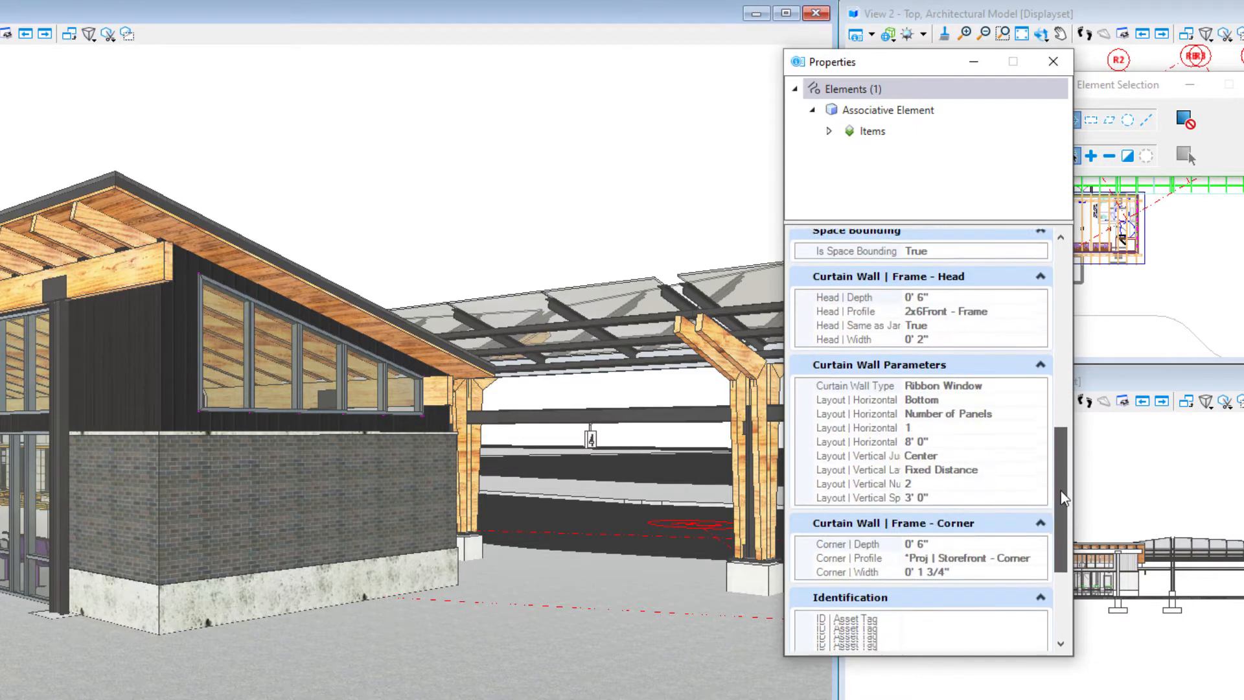
scroll(down, 3)
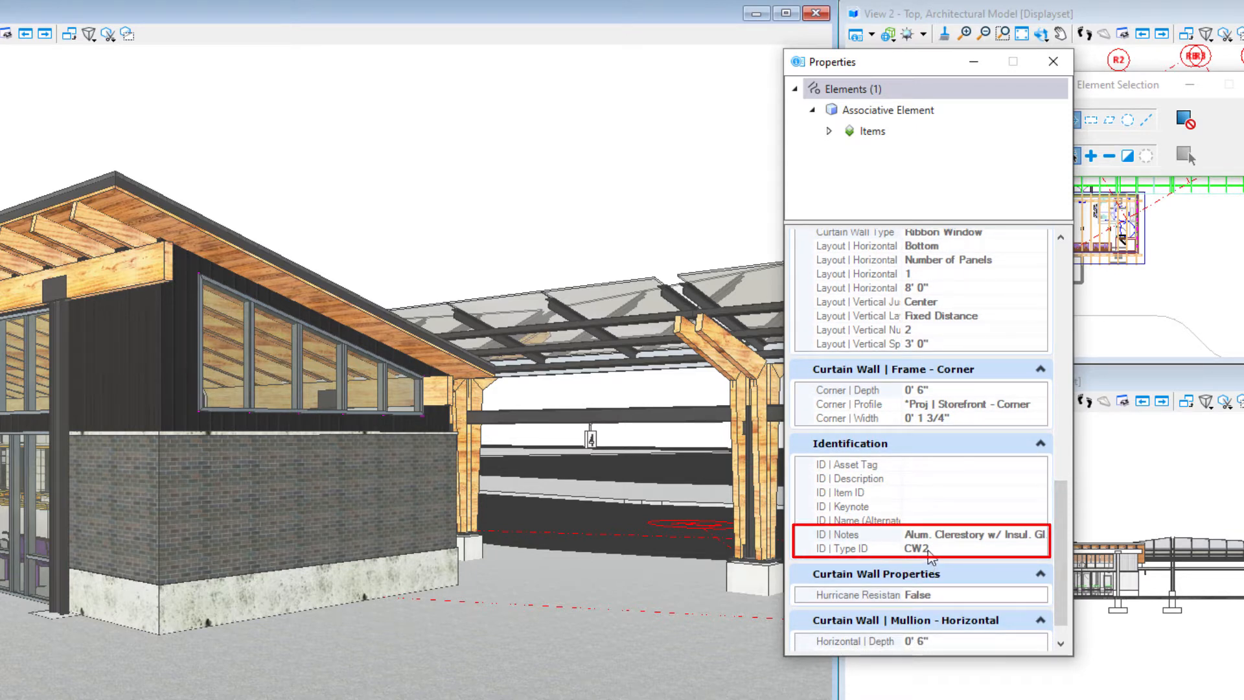
click(838, 534)
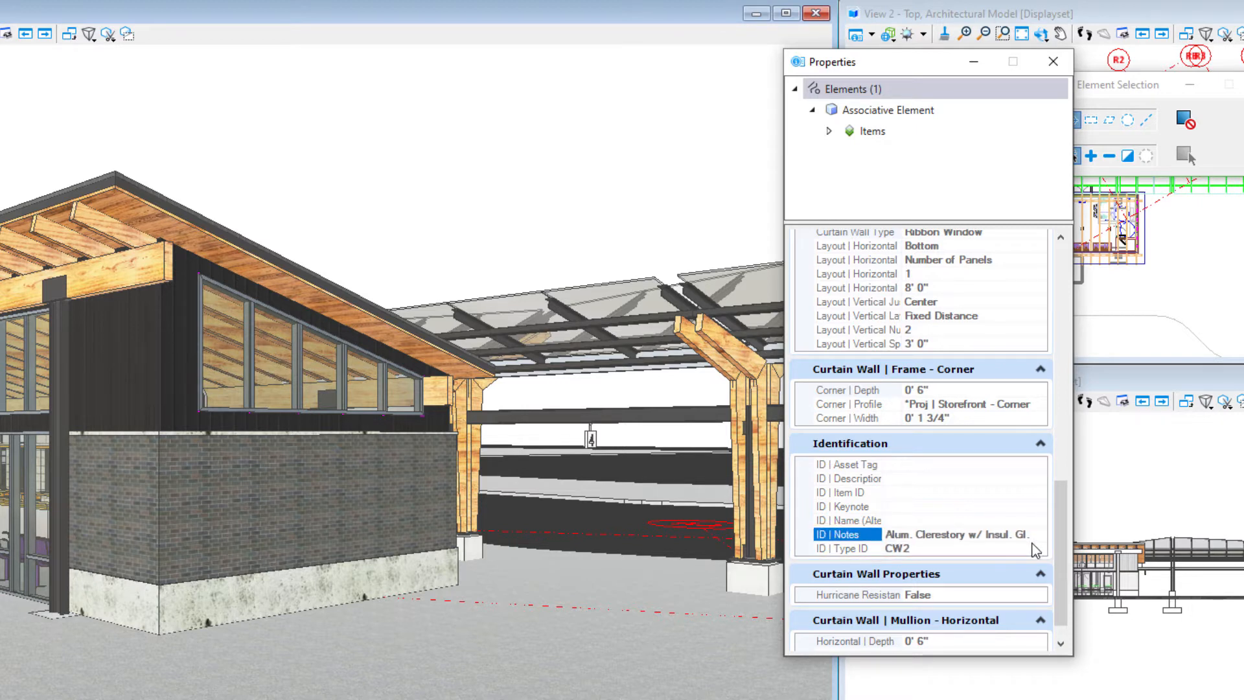
click(888, 109)
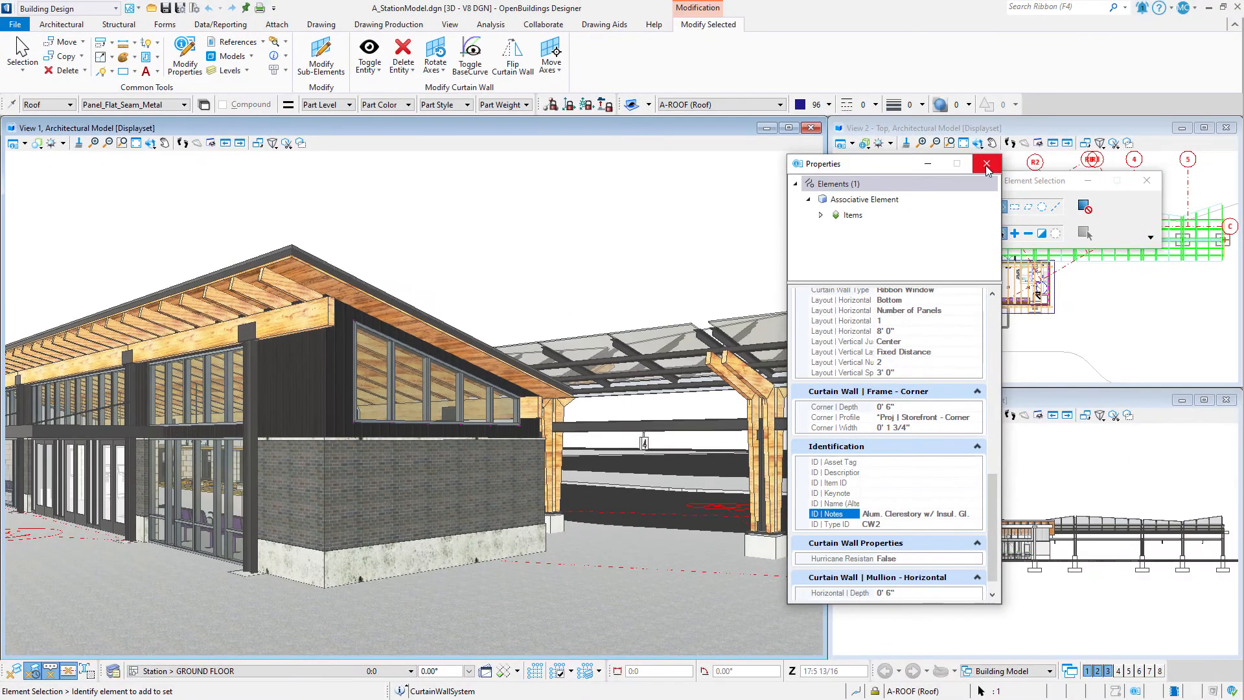
Step: Close Properties and start Place Note from the Drawing tools on the cross-section view
click(986, 164)
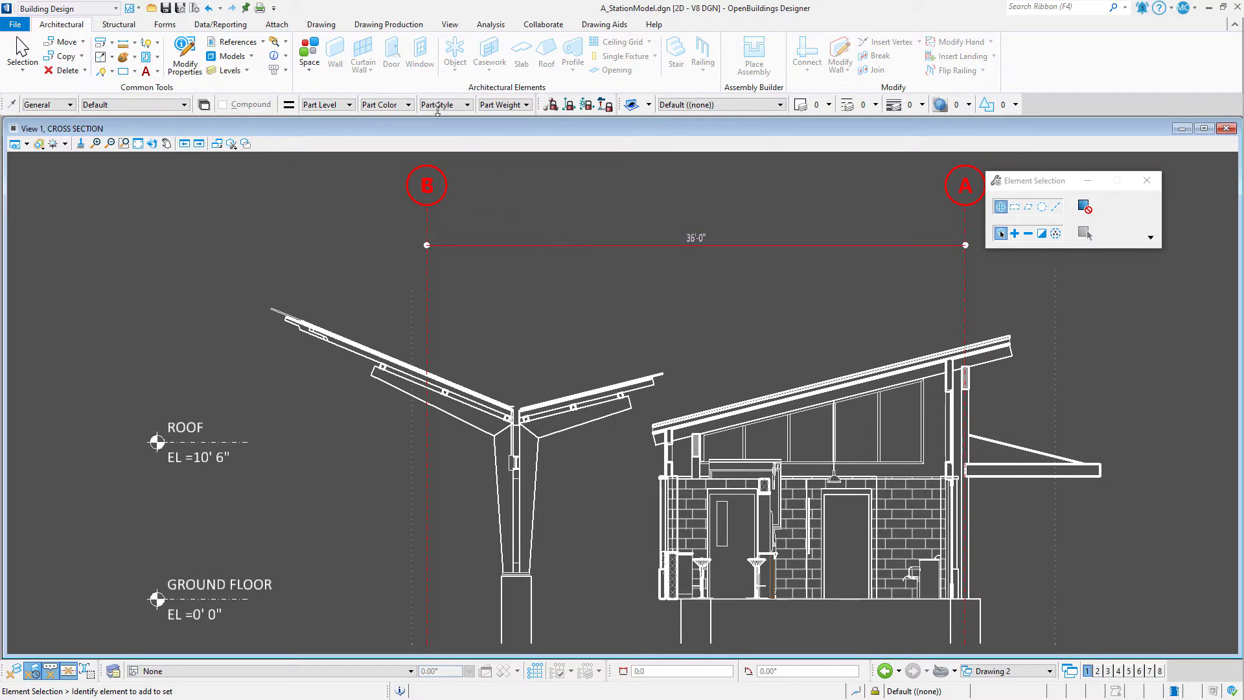
click(320, 23)
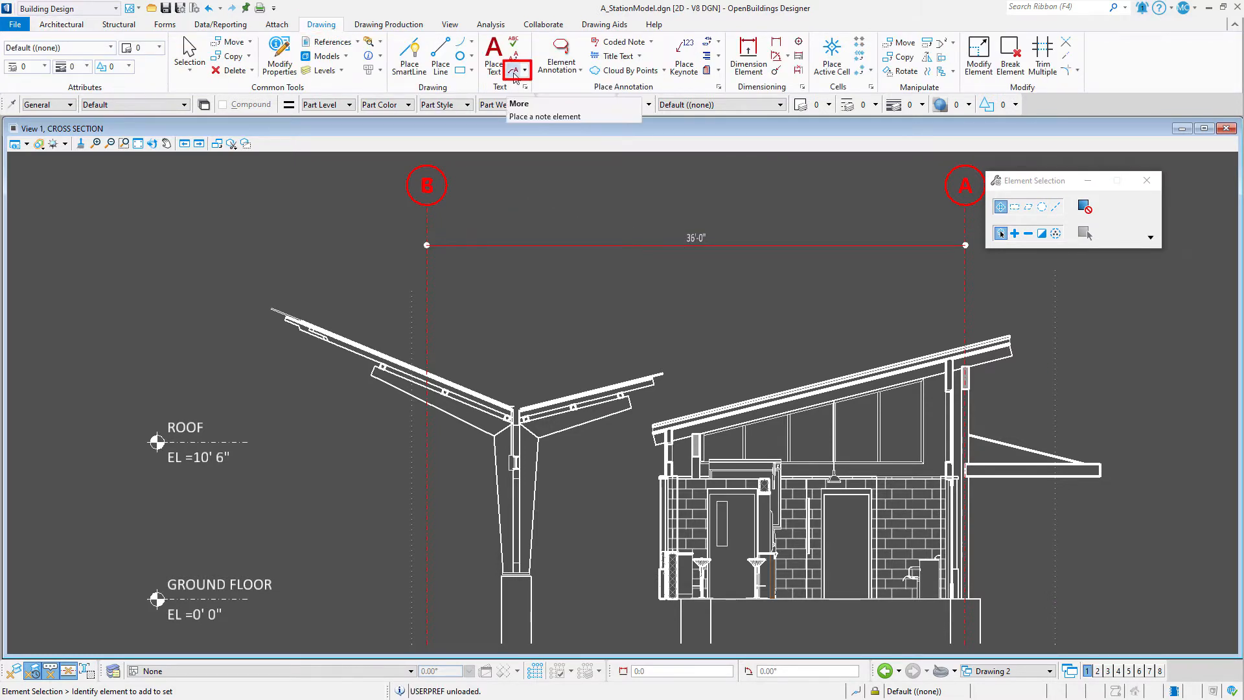
click(511, 56)
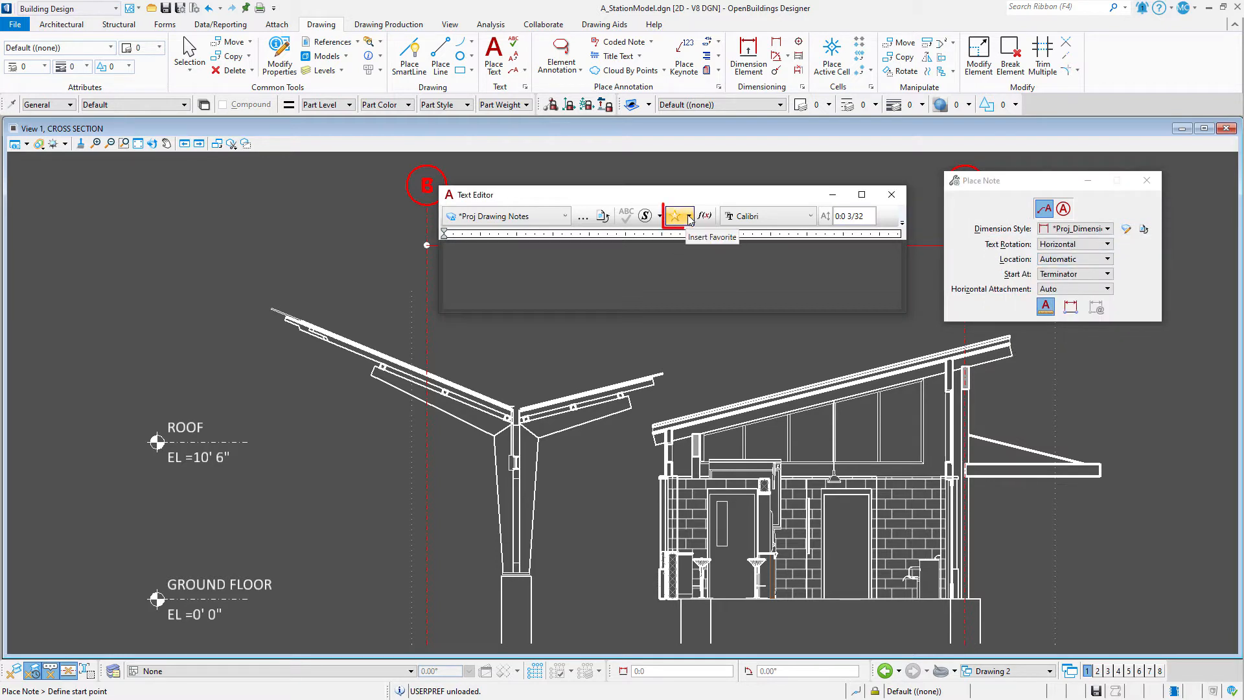
Step: Insert the Timber favorite text and place the leader note from the timber member to the right of the building
click(673, 215)
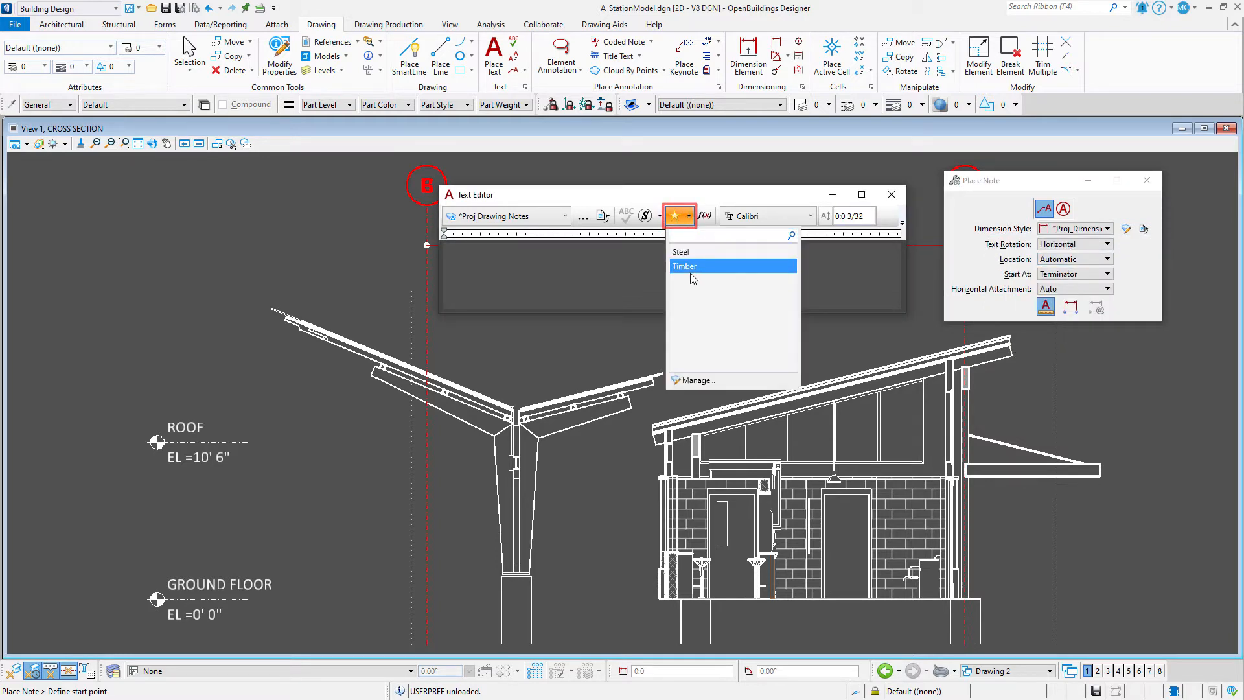
click(684, 265)
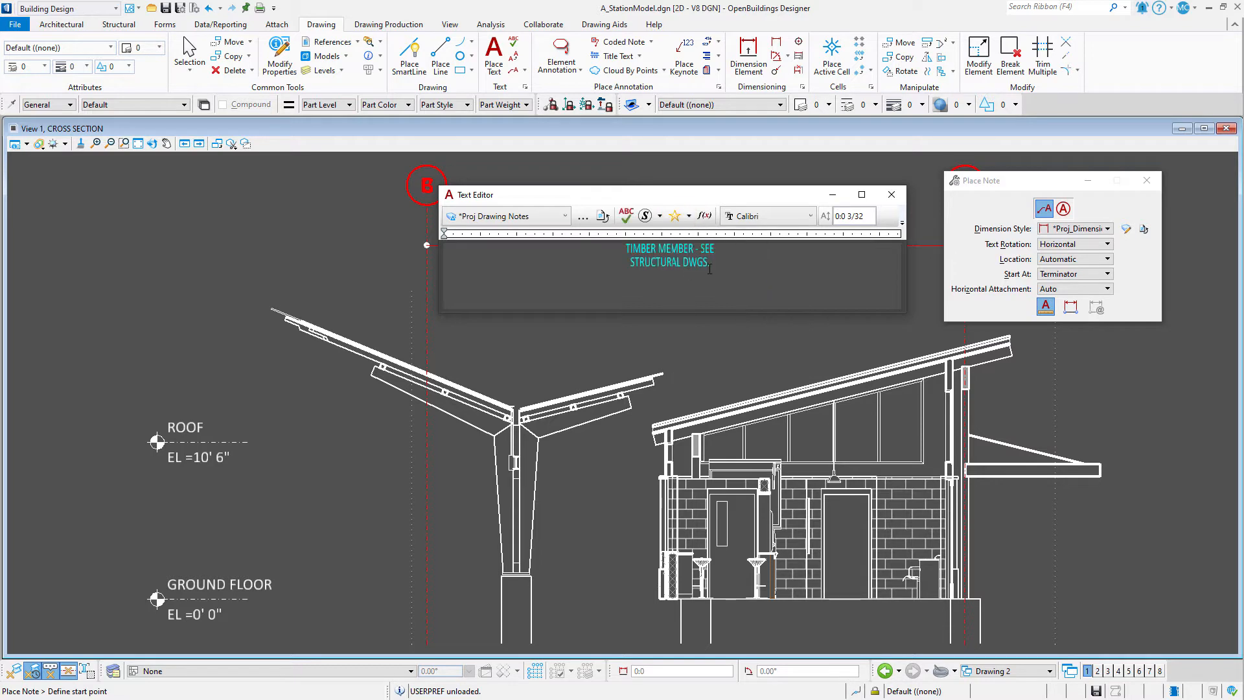
mouse_move(994, 370)
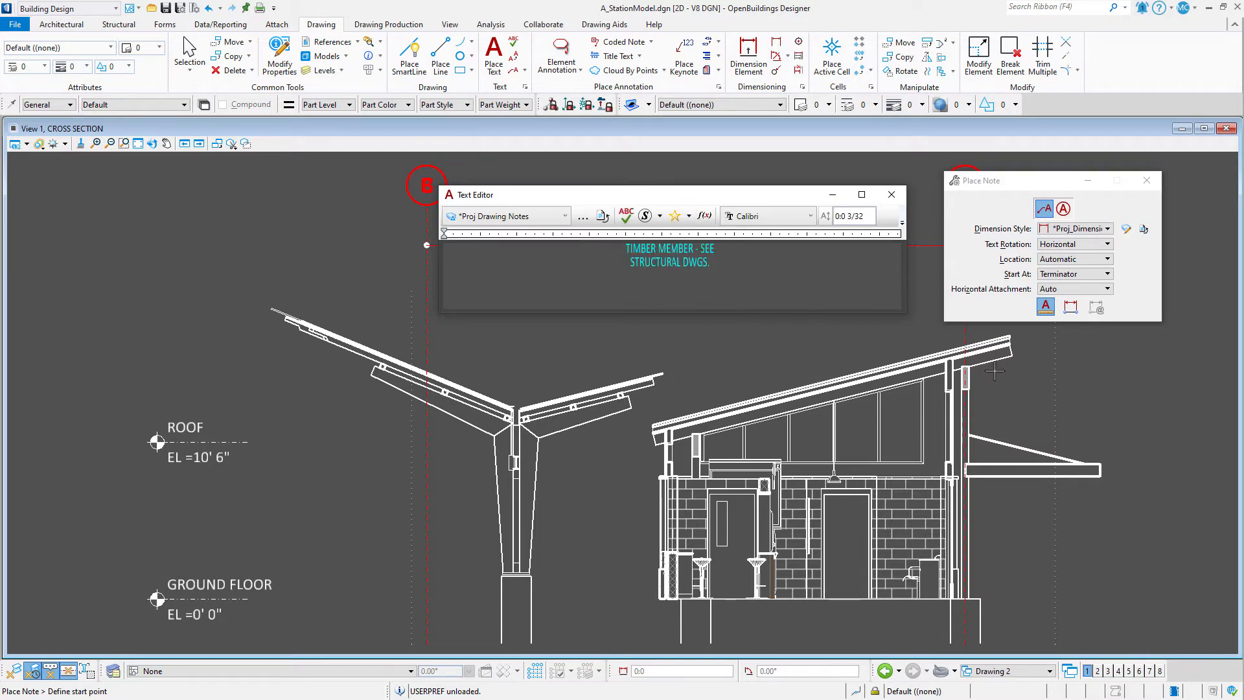
mouse_move(969, 380)
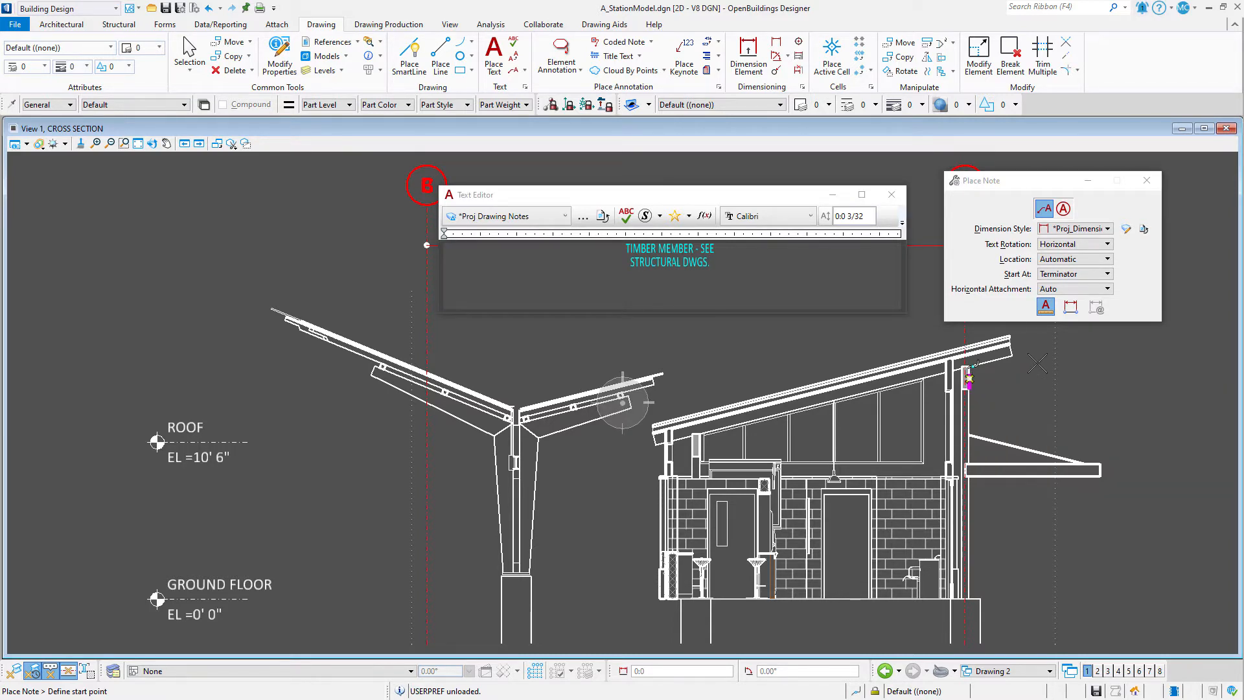
click(968, 377)
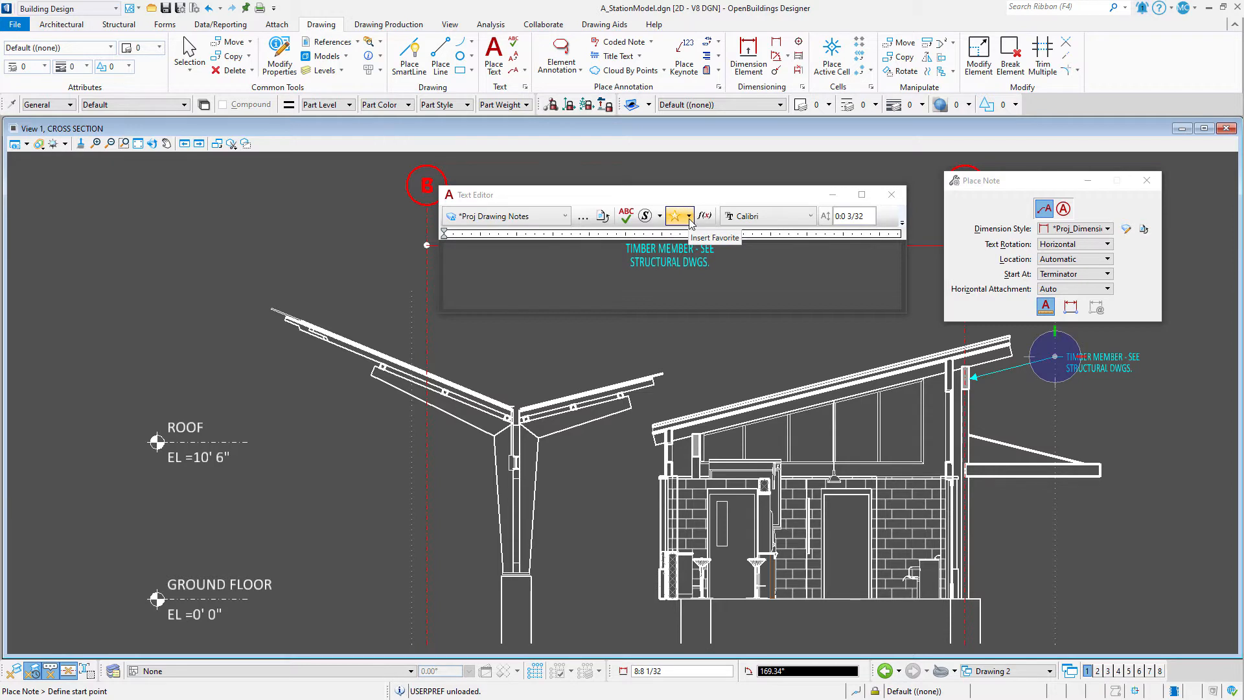
click(678, 216)
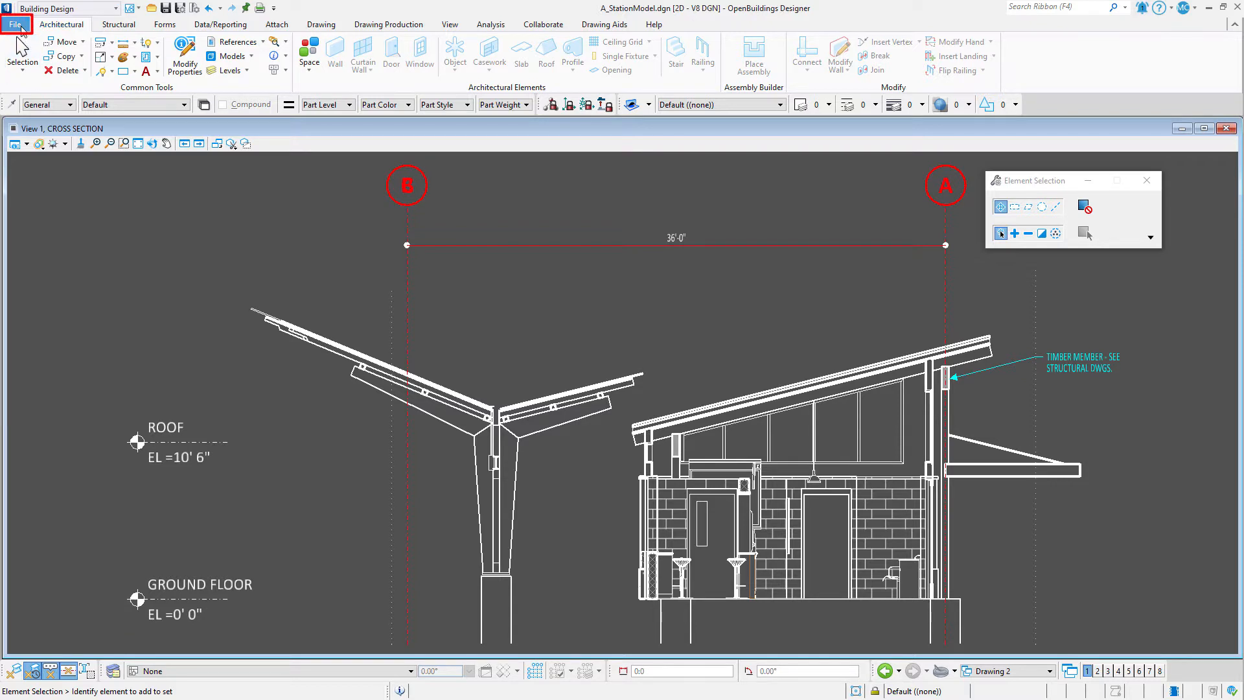
Step: Open the TextDimStyles_projectUS.dgnlib style library file
click(14, 24)
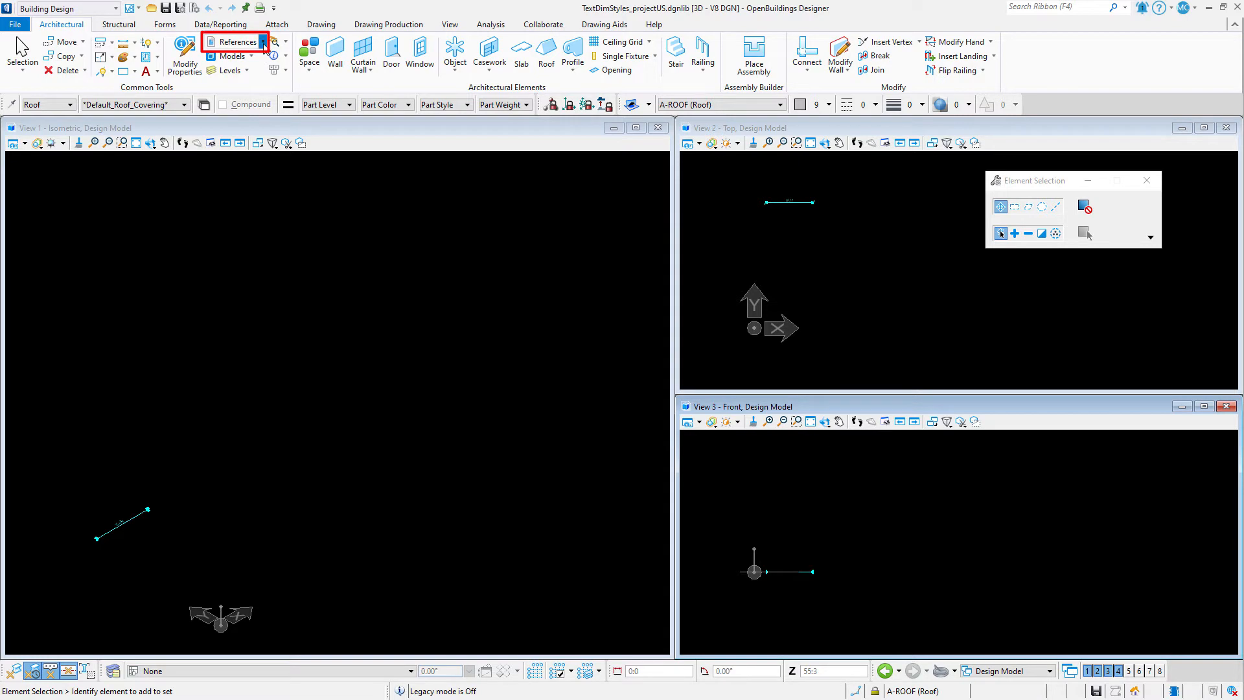
Step: Attach A_StationModel.dgn's Architectural Model as a coincident reference
click(235, 41)
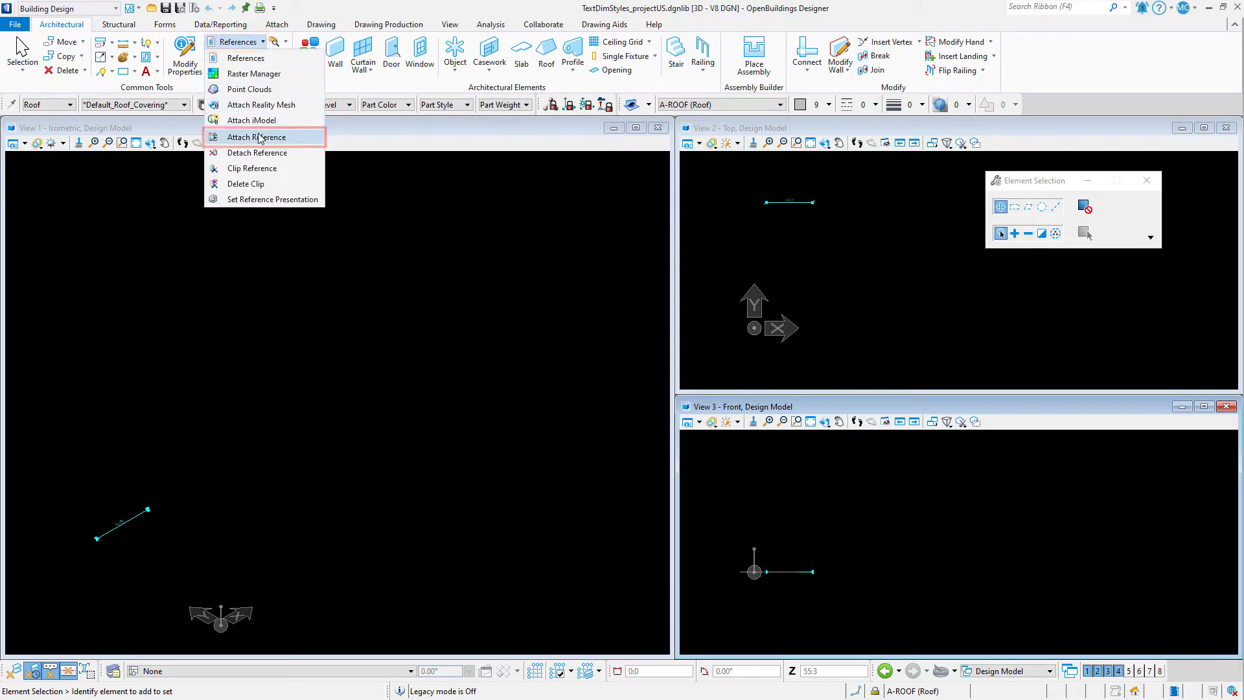
click(255, 136)
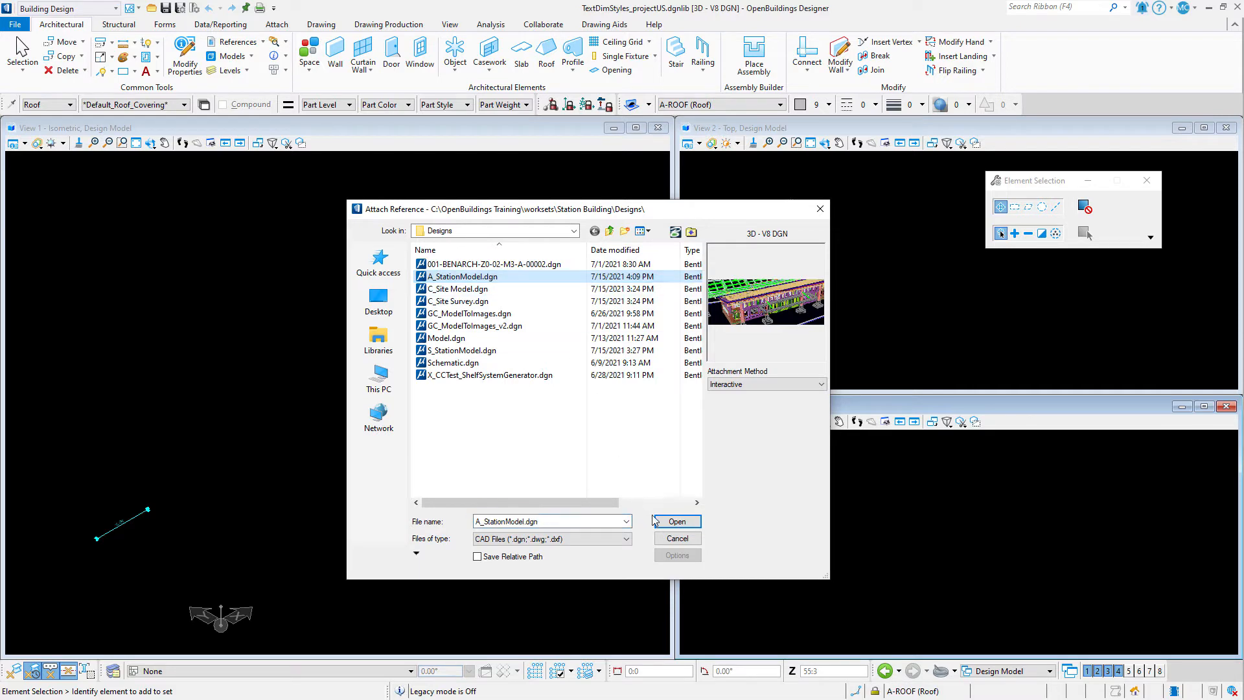
click(676, 521)
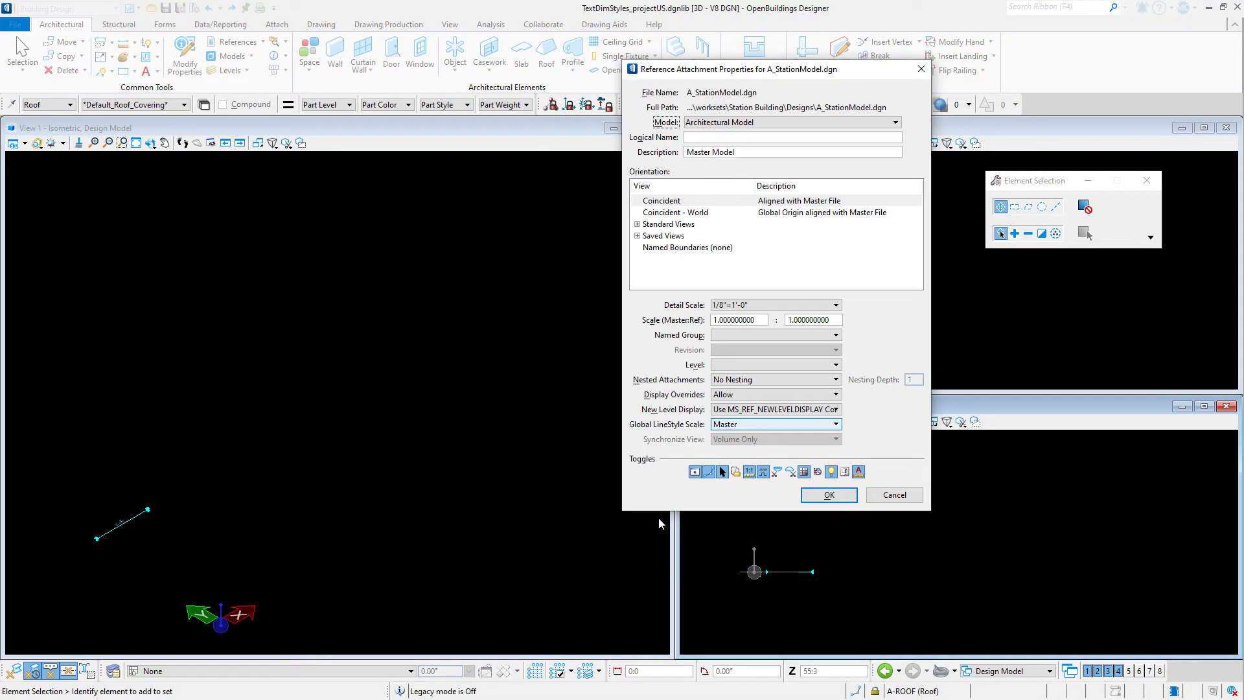
click(828, 494)
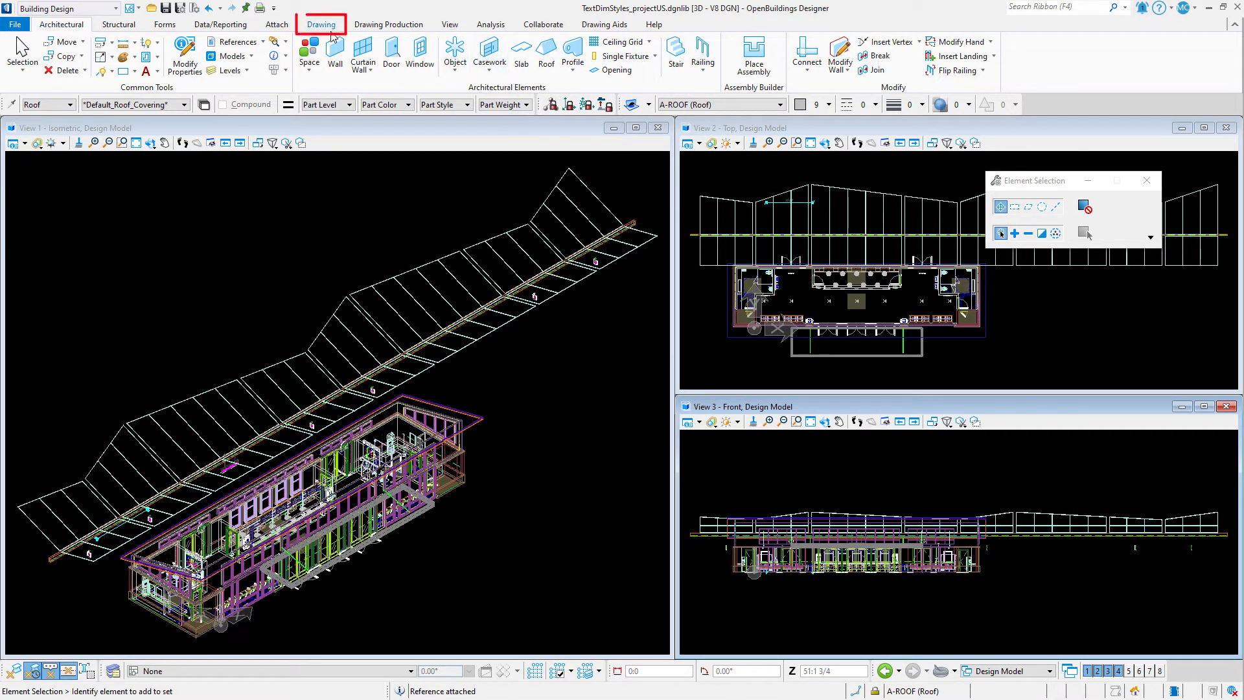
Step: Start Place Text from the Drawing tools with the cursor ready in the Text Editor
click(321, 23)
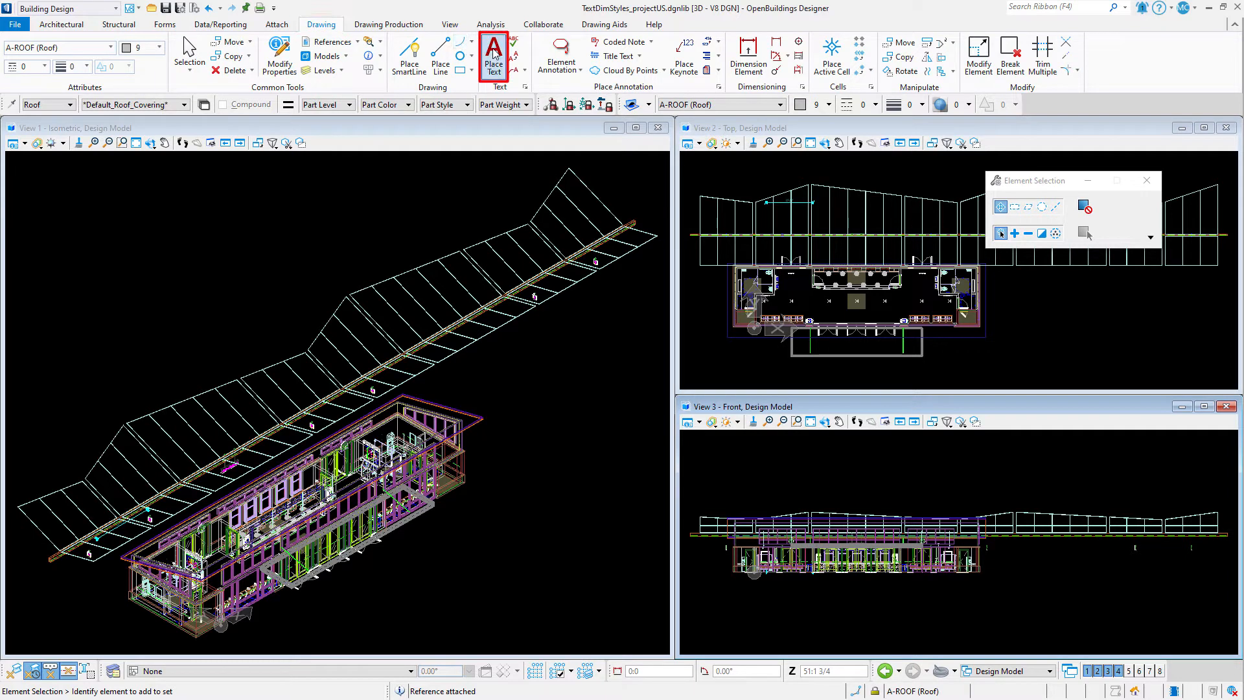
click(492, 56)
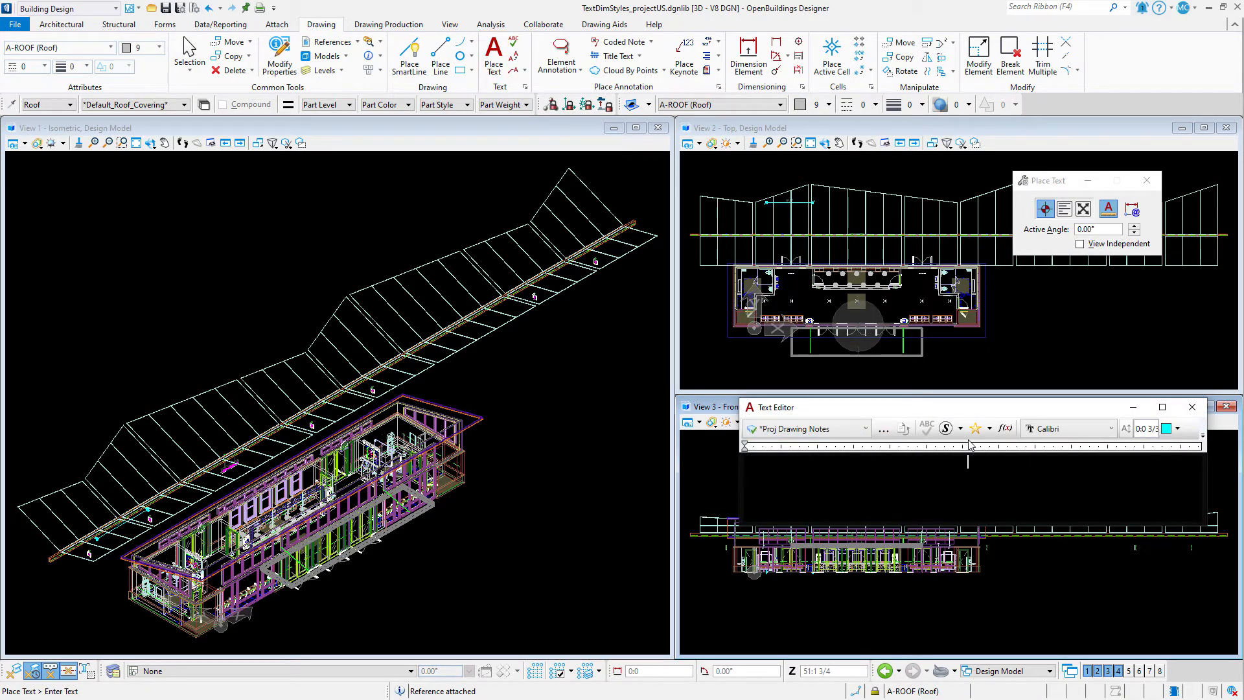
click(974, 428)
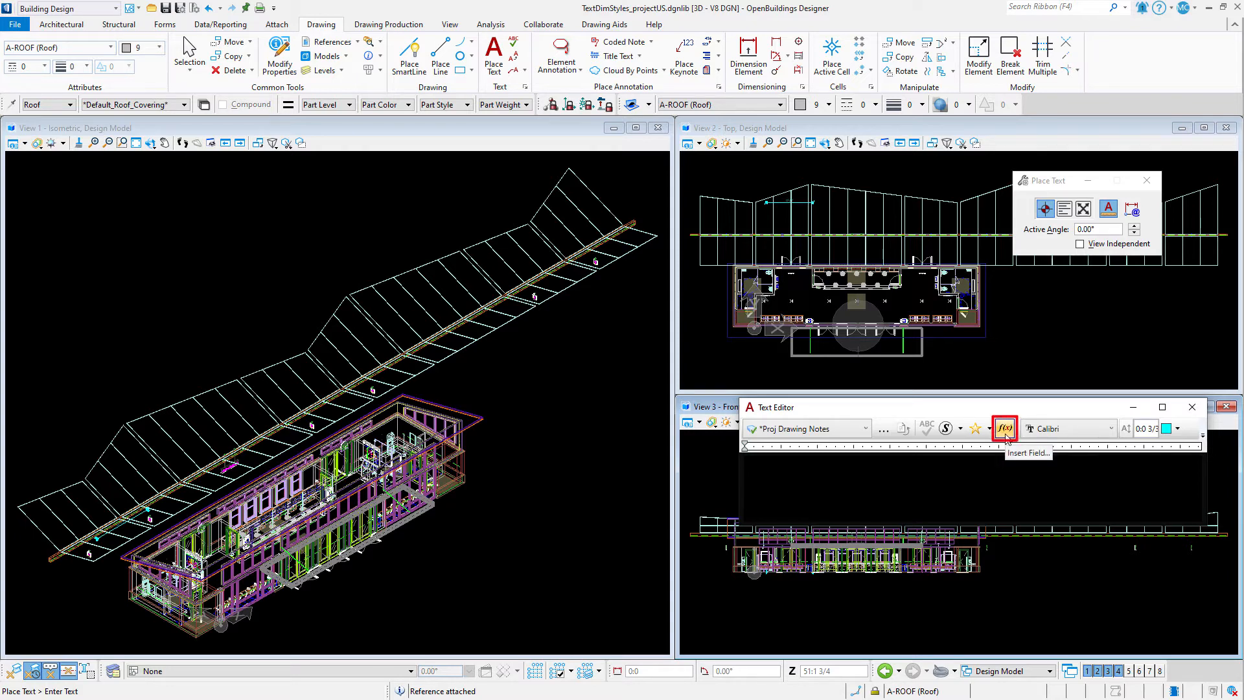
Step: Begin inserting an Element Properties field into the note text
click(1004, 429)
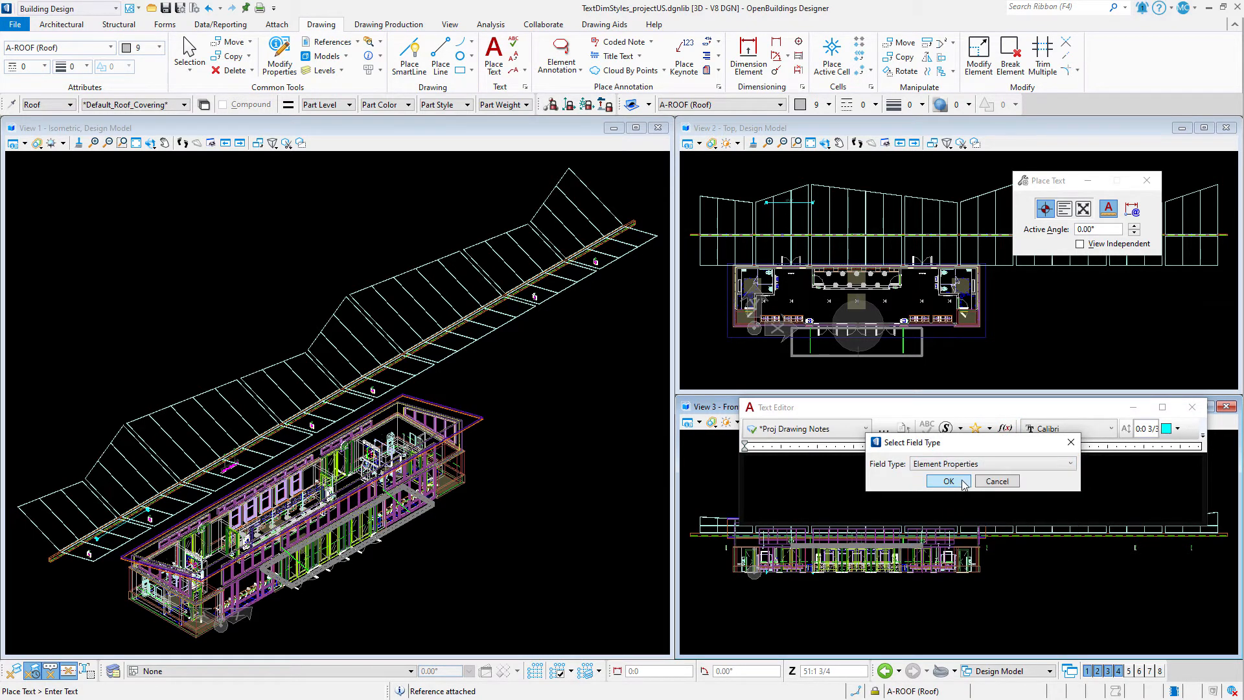
click(948, 480)
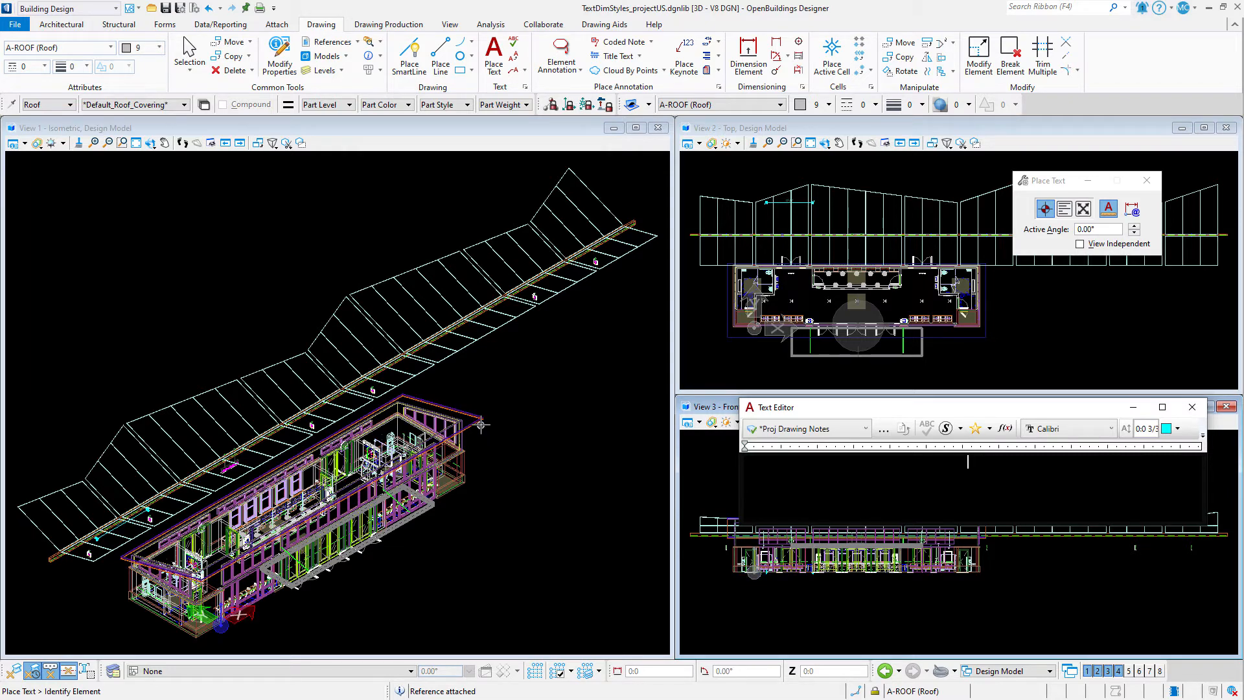
mouse_move(482, 425)
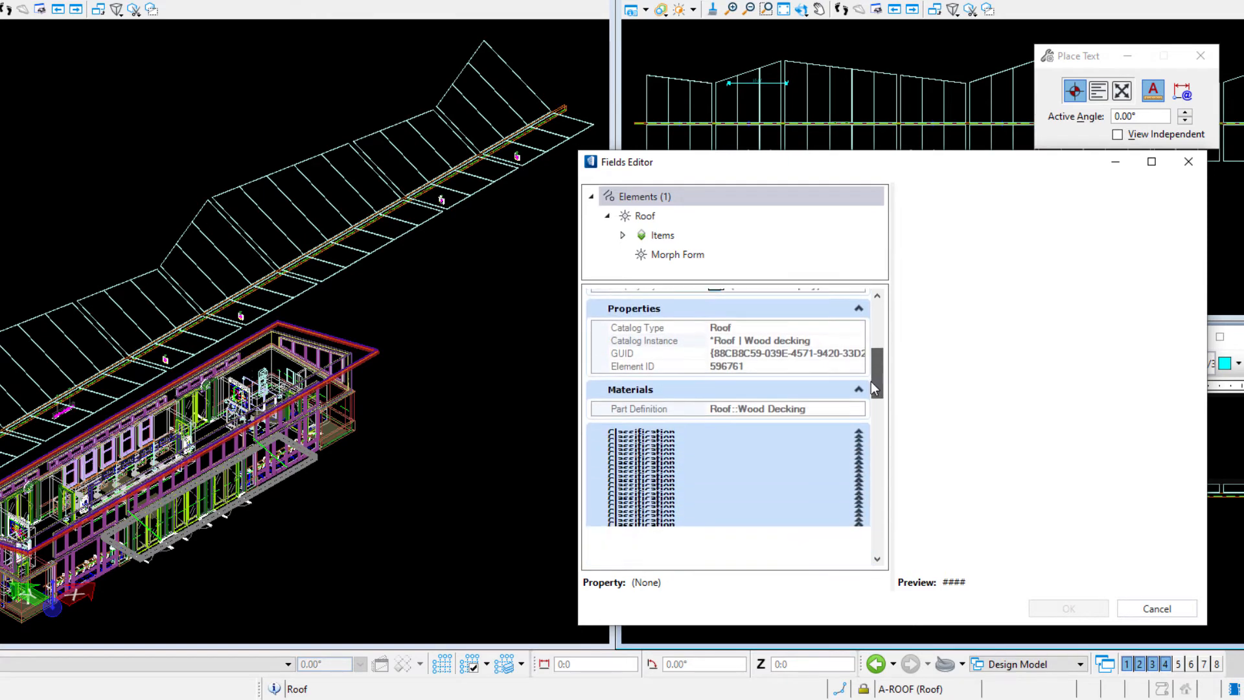
Step: Add the roof's ID | Type ID property as an uppercase field
scroll(down, 3)
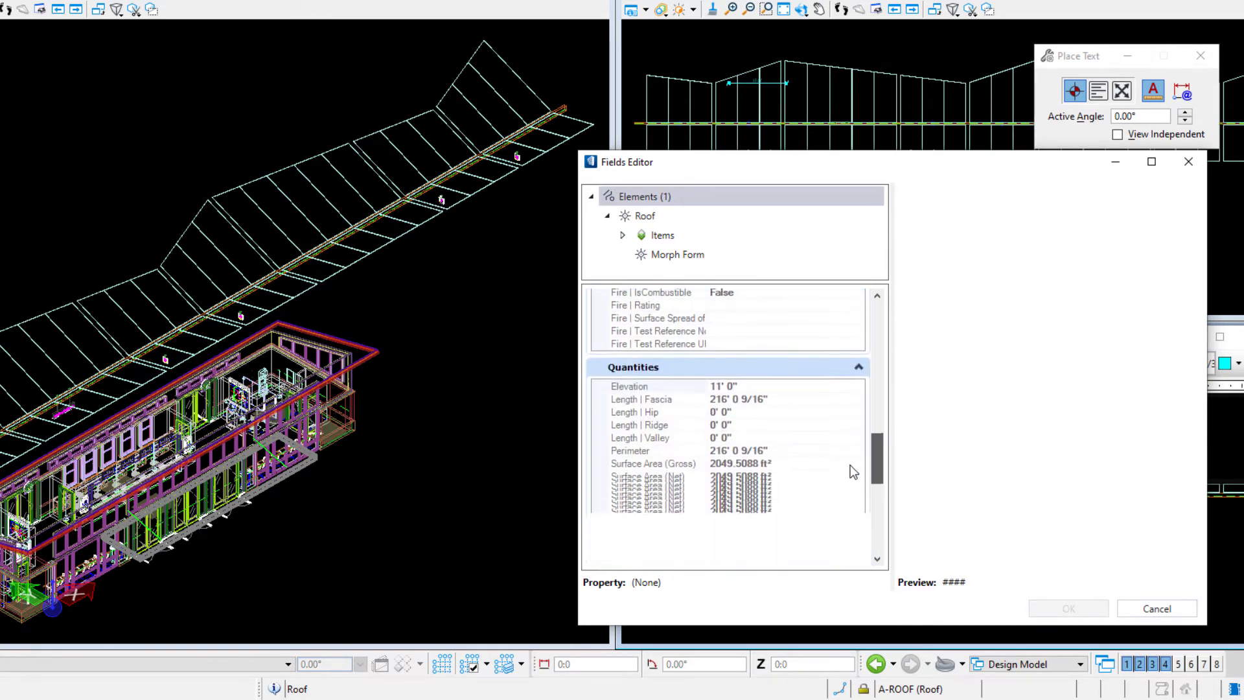
scroll(down, 3)
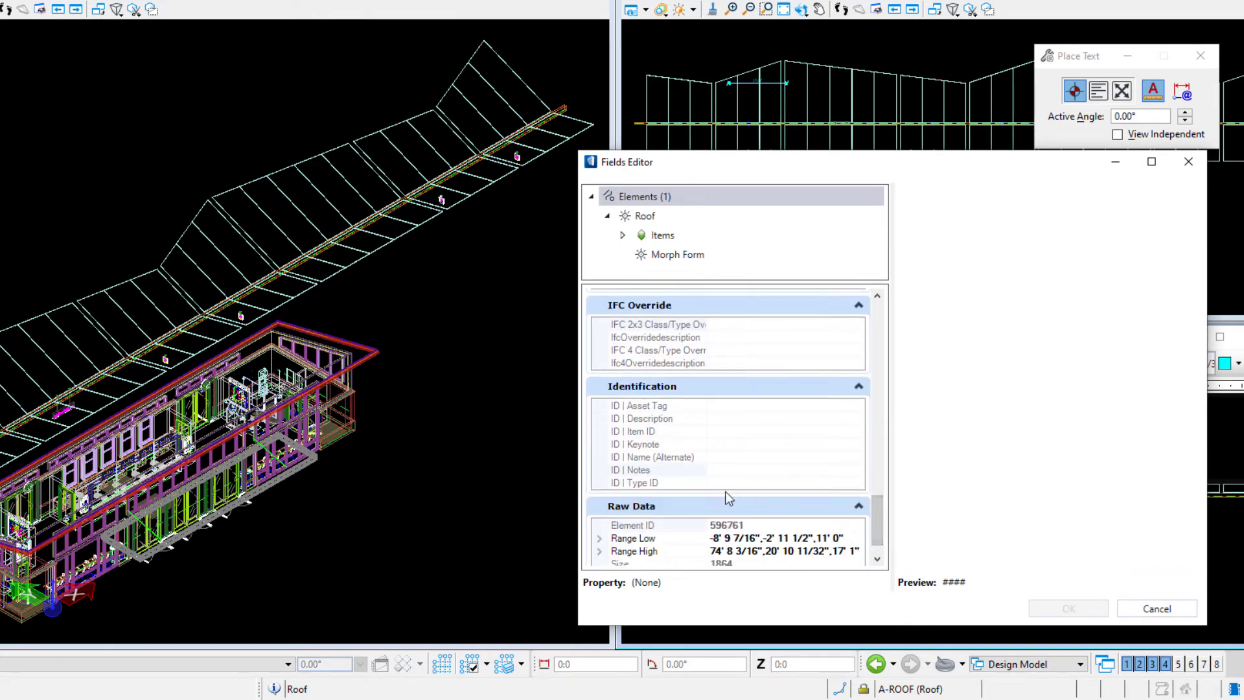
click(635, 482)
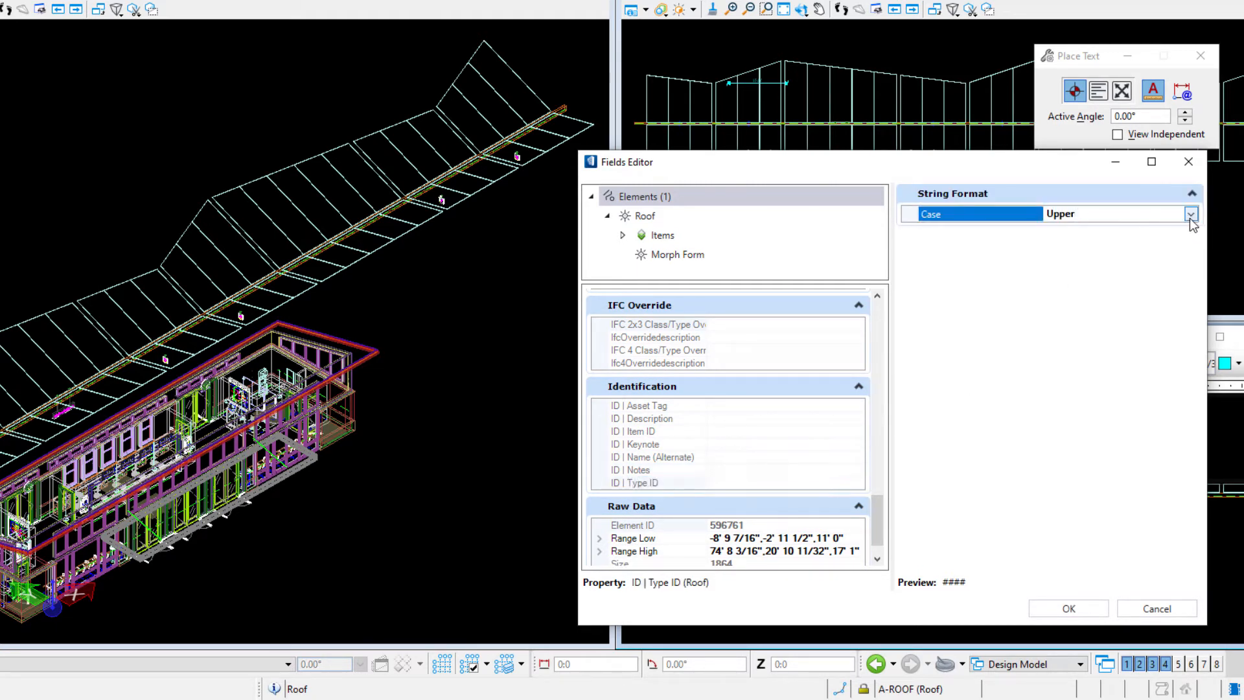
click(1189, 214)
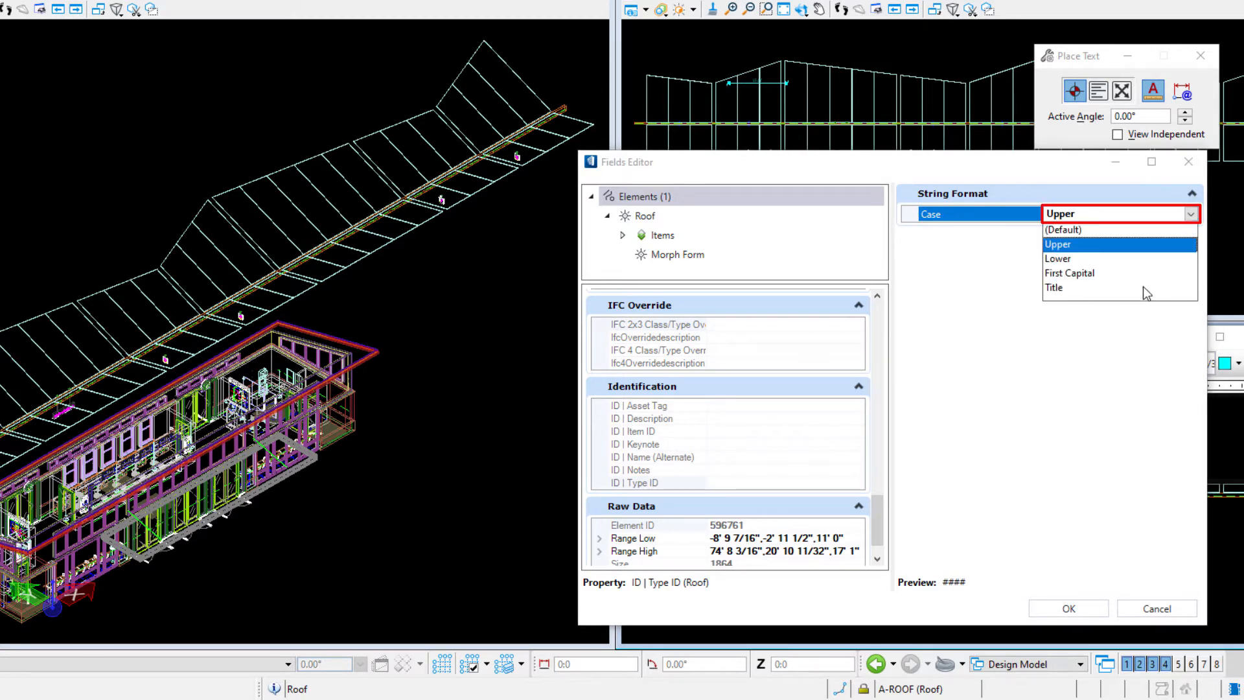
click(1059, 245)
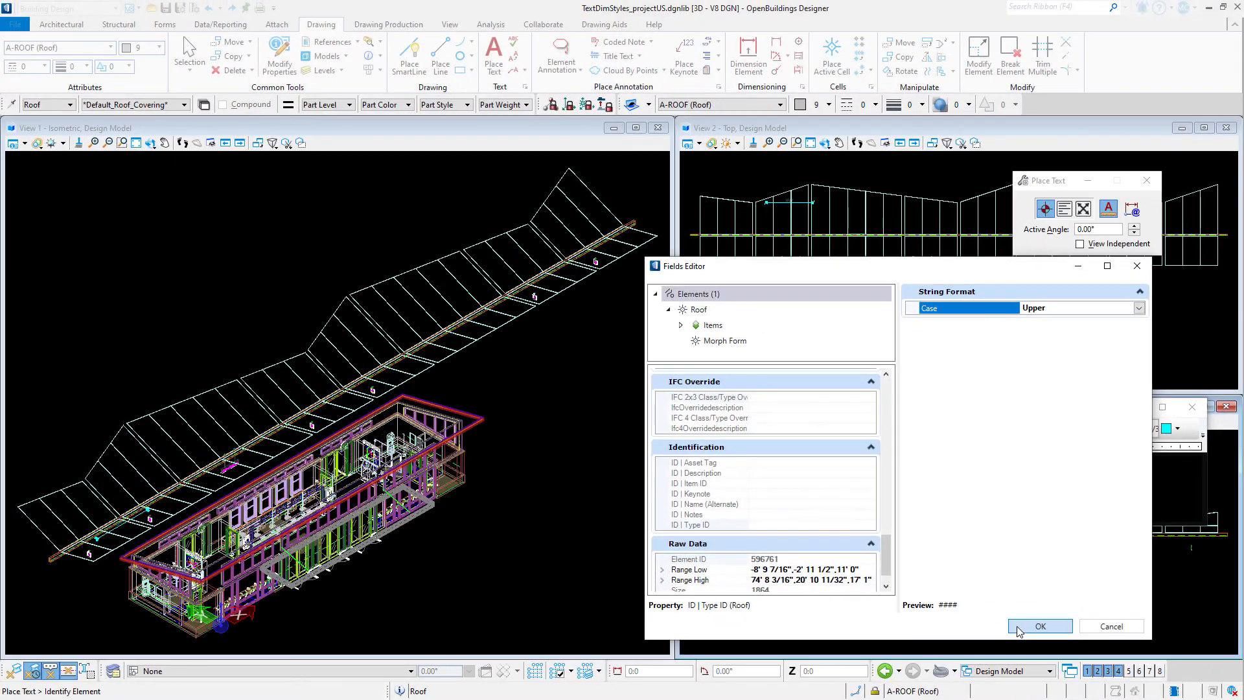
click(1039, 626)
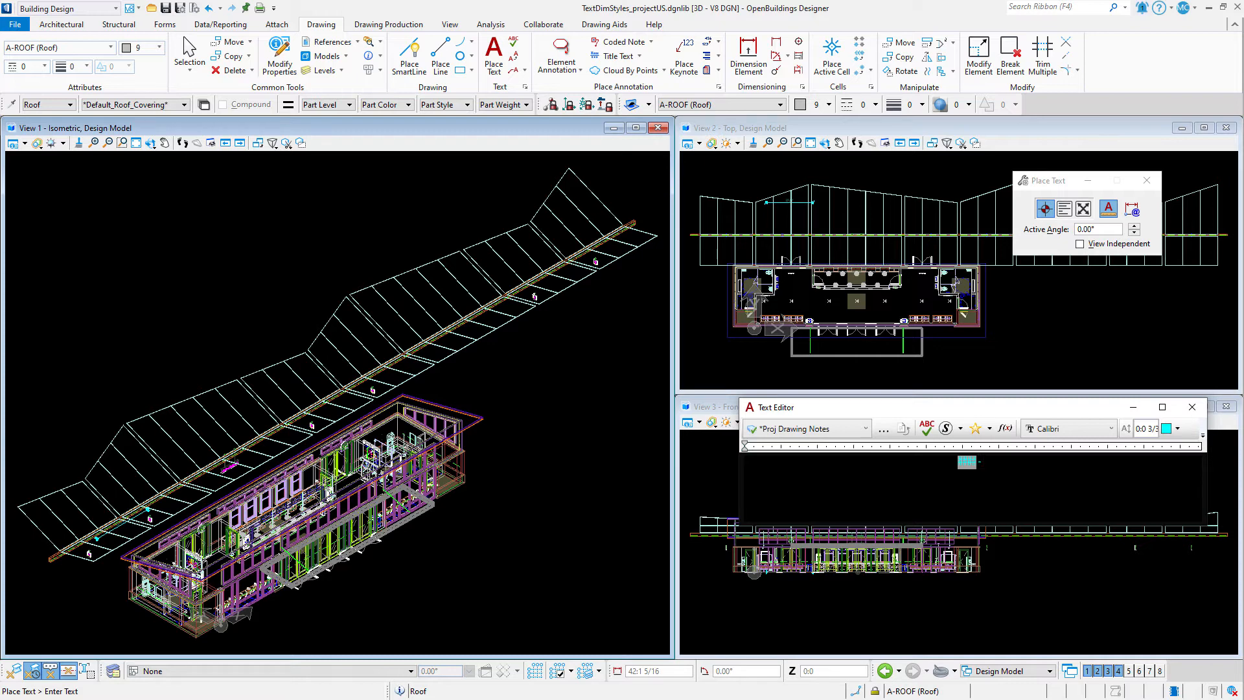
Step: Add a second Element Properties field for the roof's ID | Notes, also uppercase
click(1006, 429)
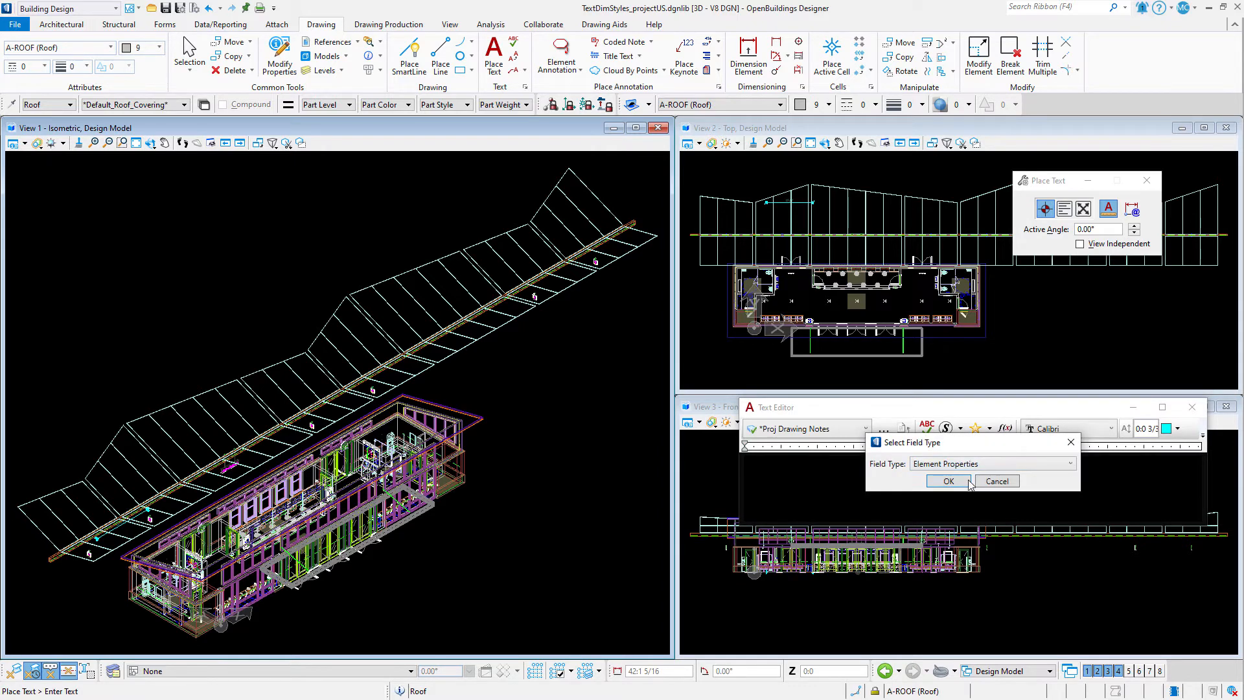
click(948, 481)
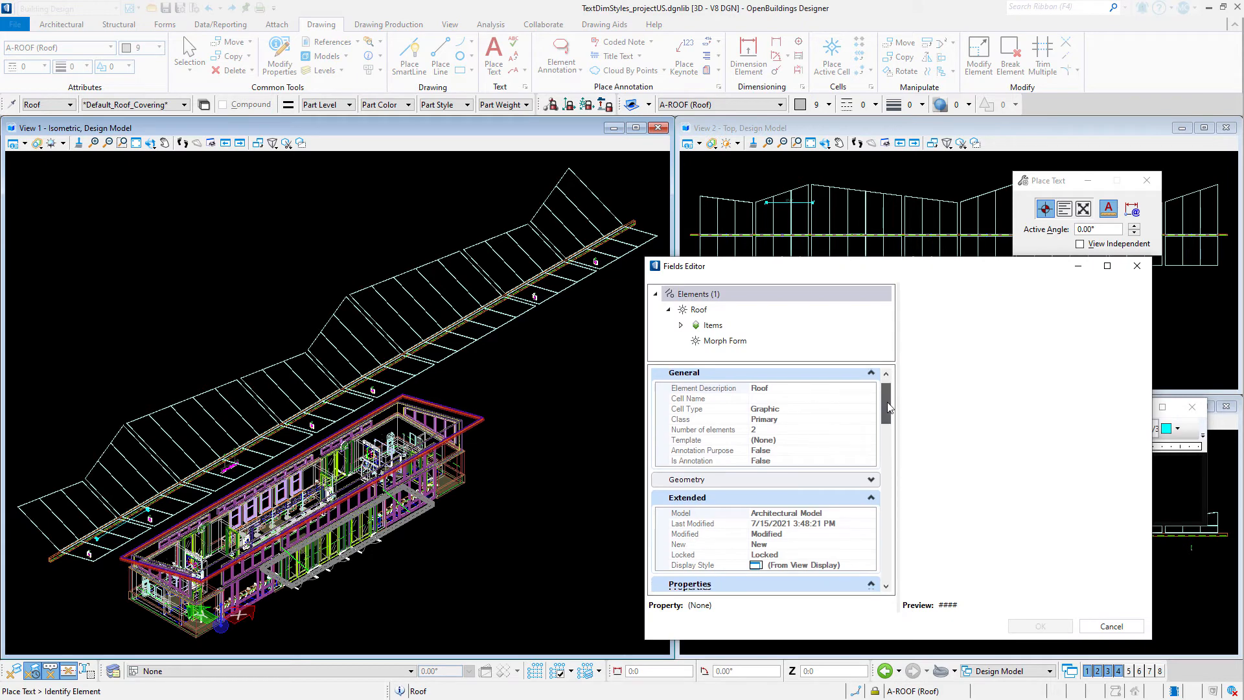
click(687, 549)
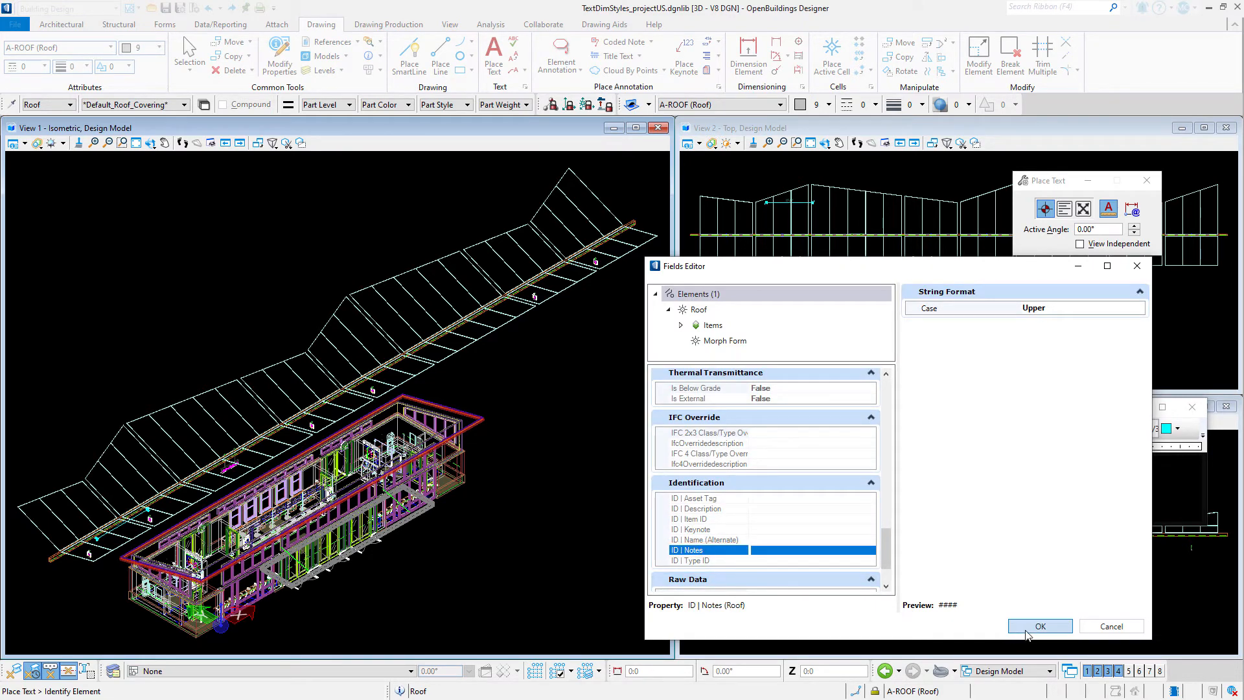
click(1041, 626)
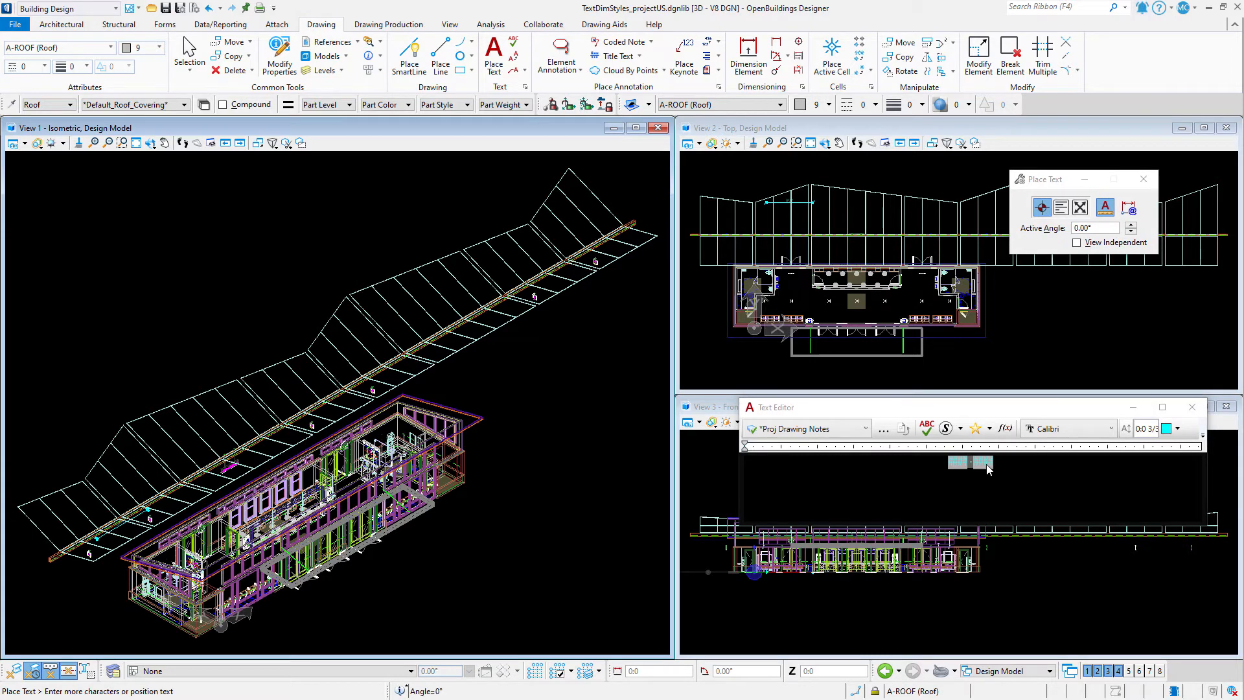
Step: Bring up the editing options for the fields in the Text Editor
right_click(988, 466)
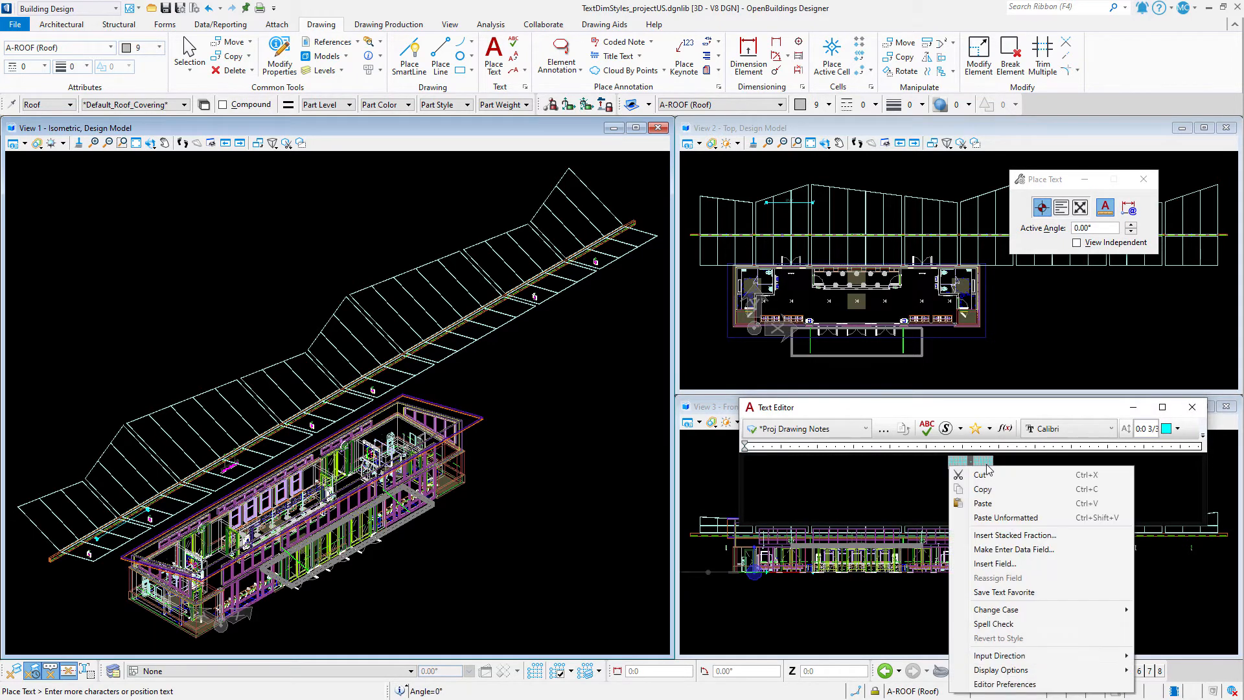
mouse_move(1019, 592)
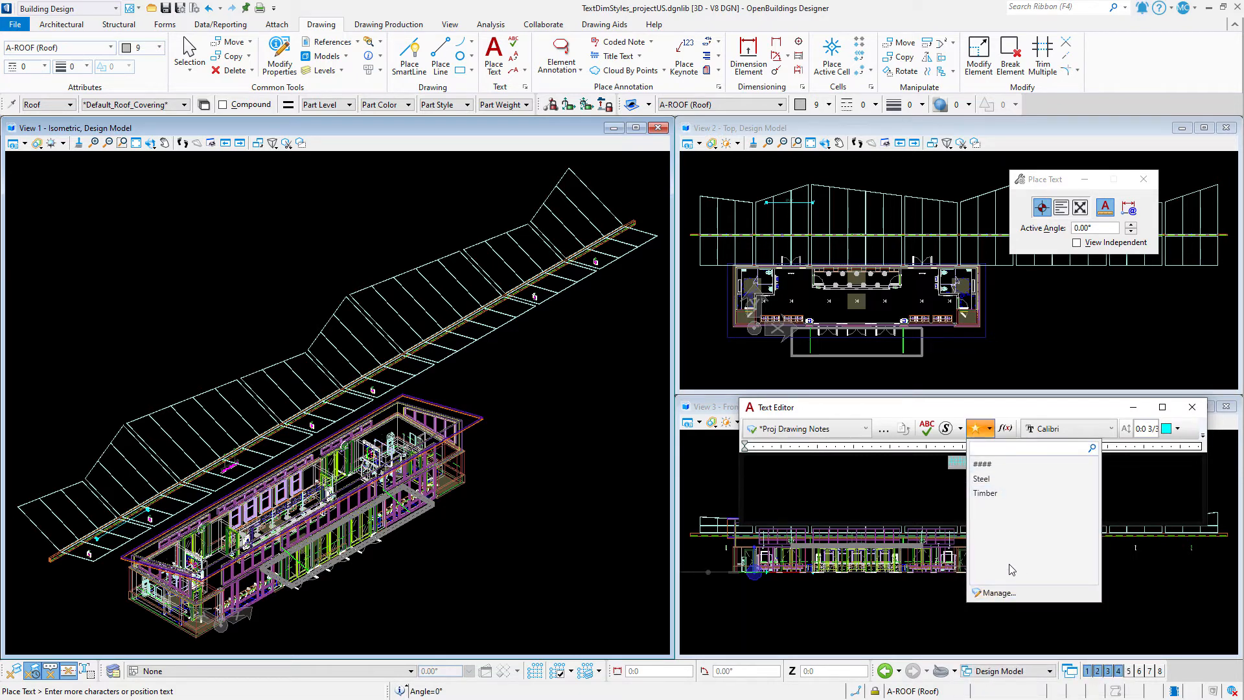
mouse_move(1012, 592)
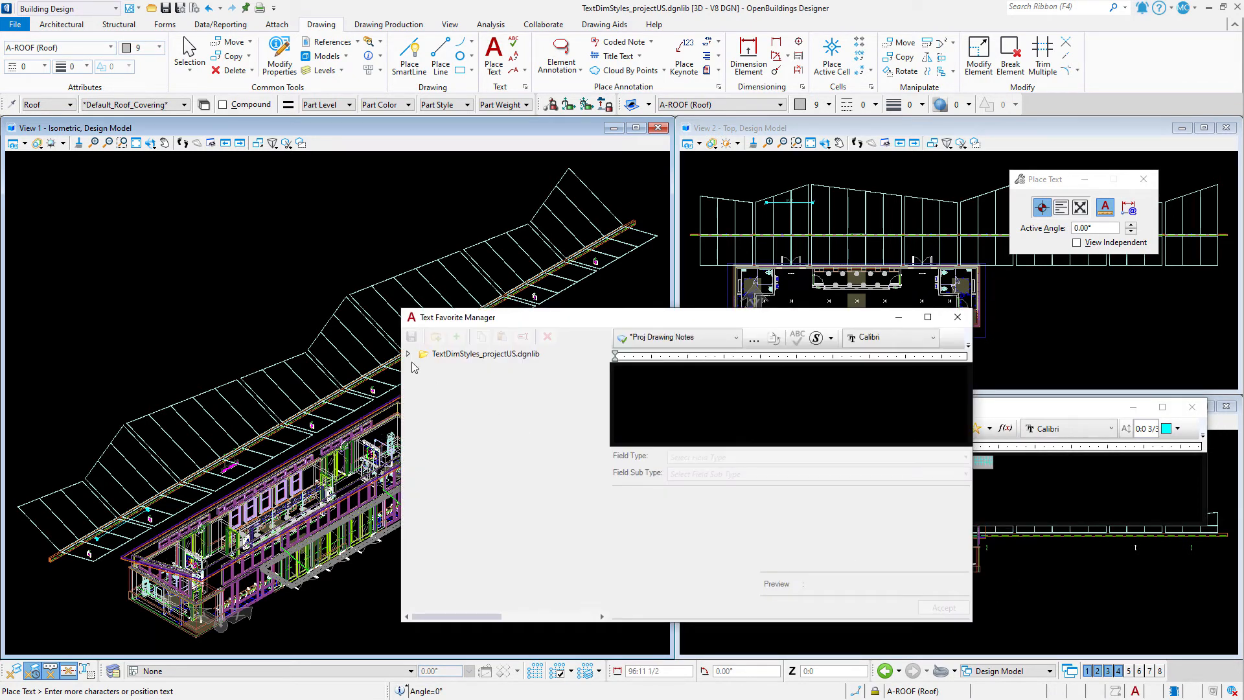
Step: Rename the new favorite in the Typical Notes folder of the project library to 'Type - Note'
click(406, 353)
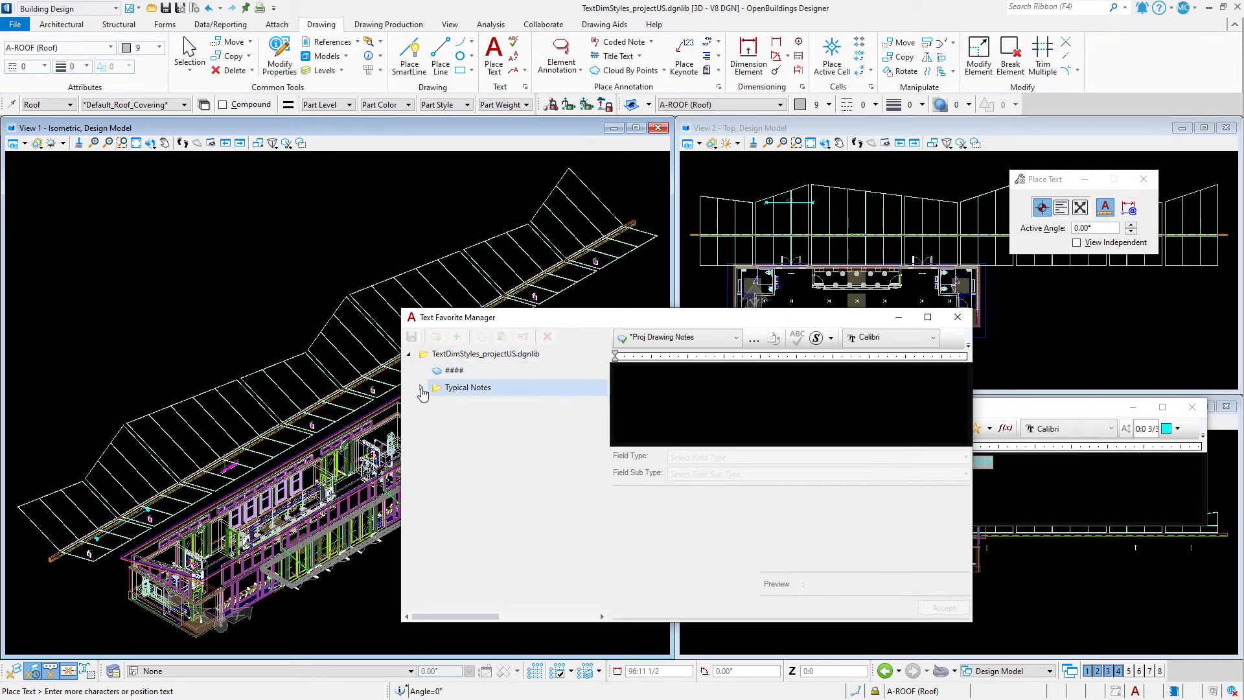
click(423, 388)
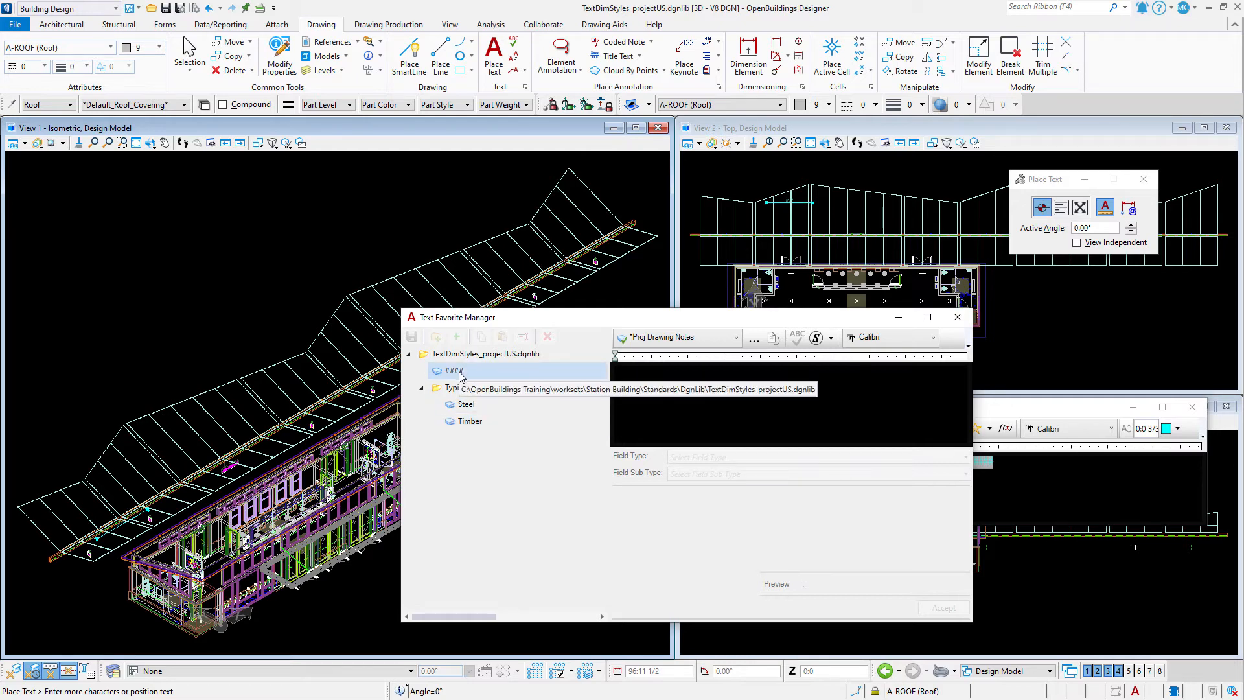
click(453, 371)
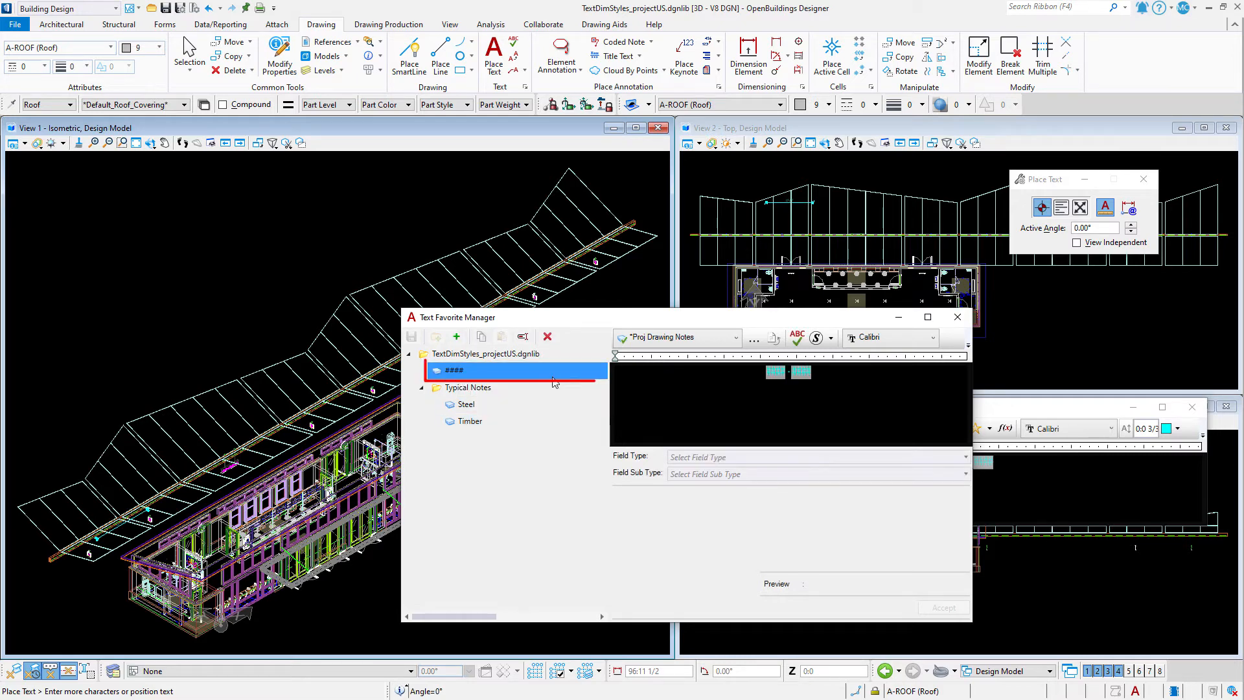
click(454, 371)
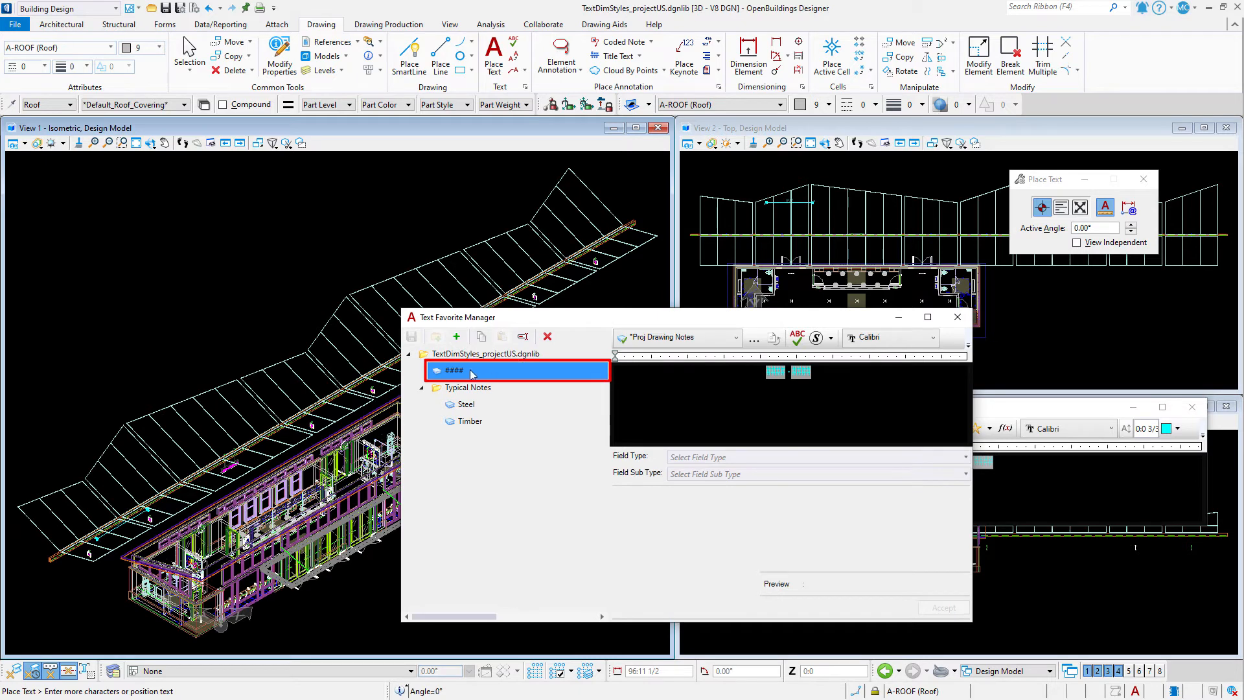
right_click(454, 370)
text(Type)
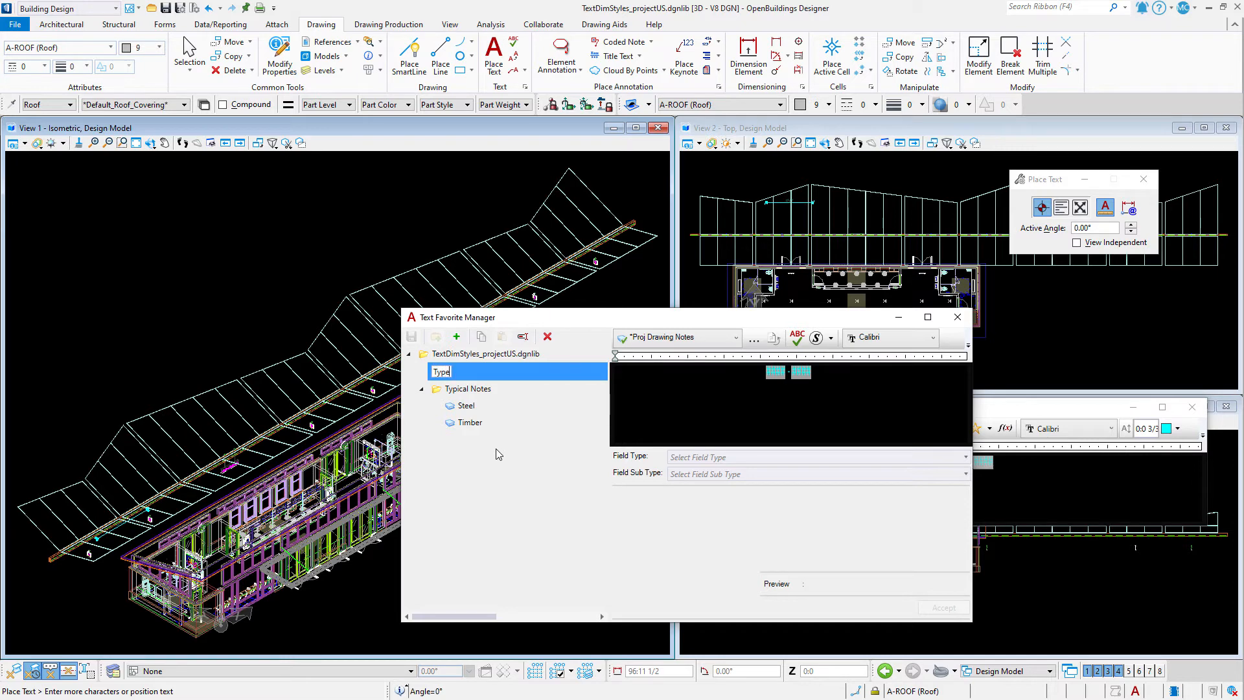
text(- Not)
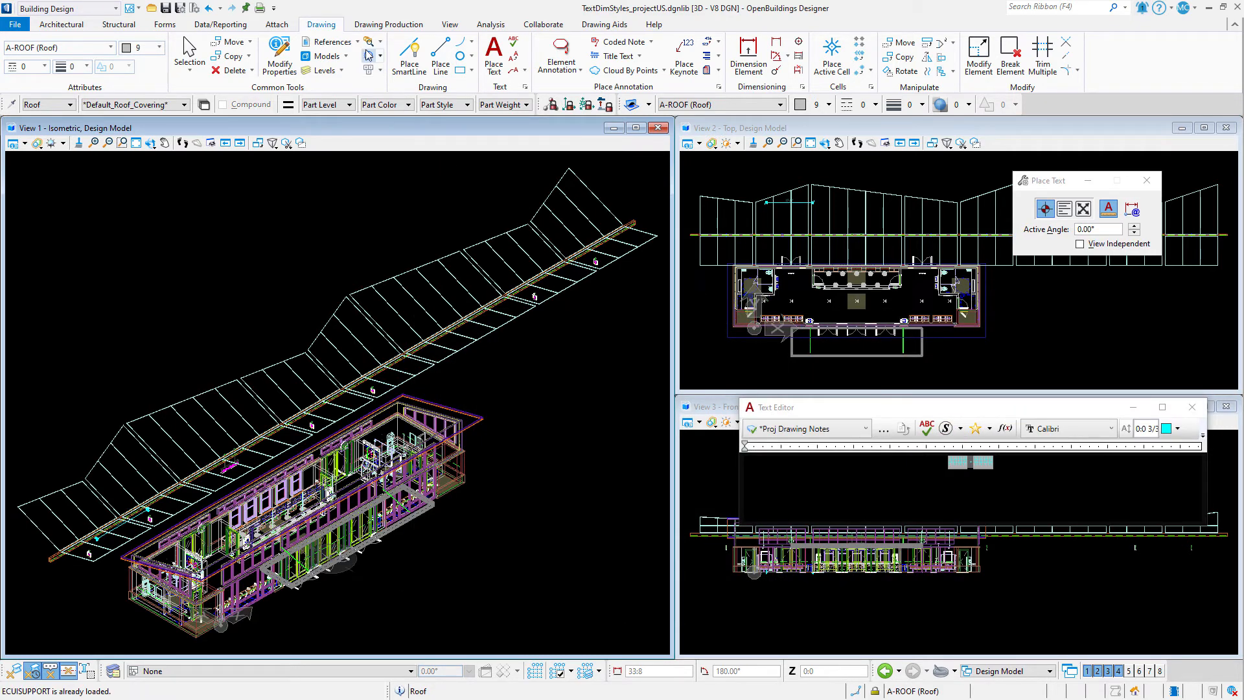
Step: Bring up the reference tools list on the way to the A_StationModel cross-section view
click(328, 42)
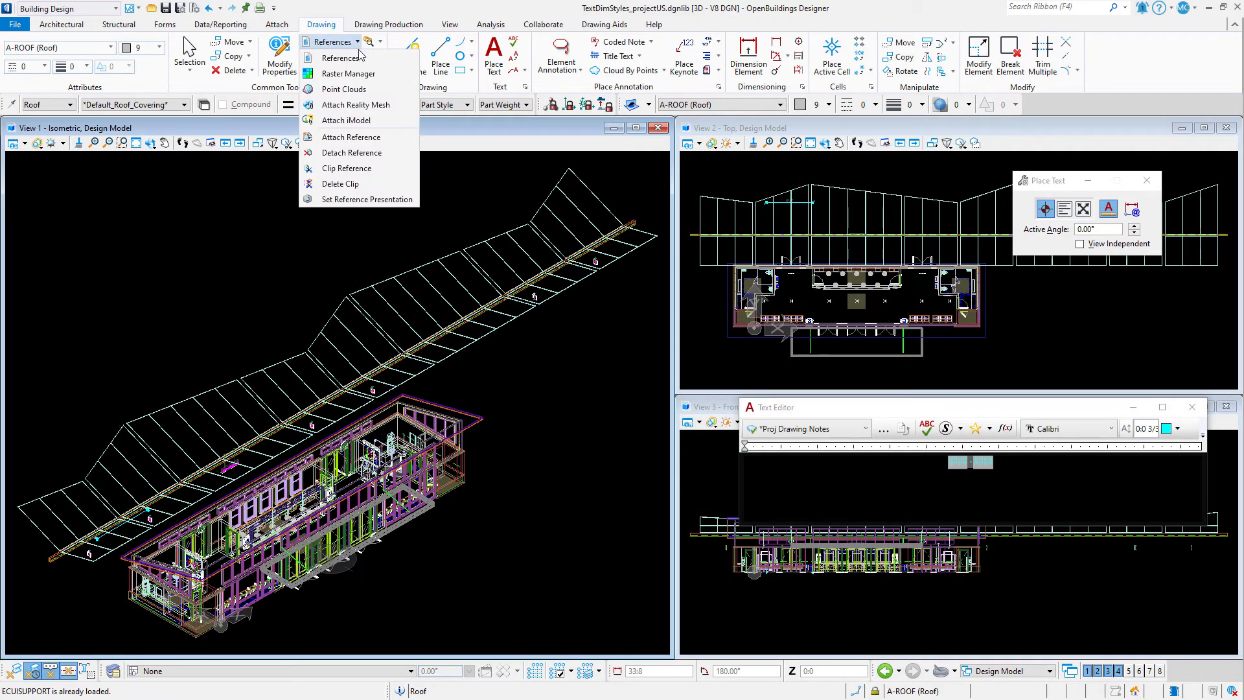
mouse_move(434, 220)
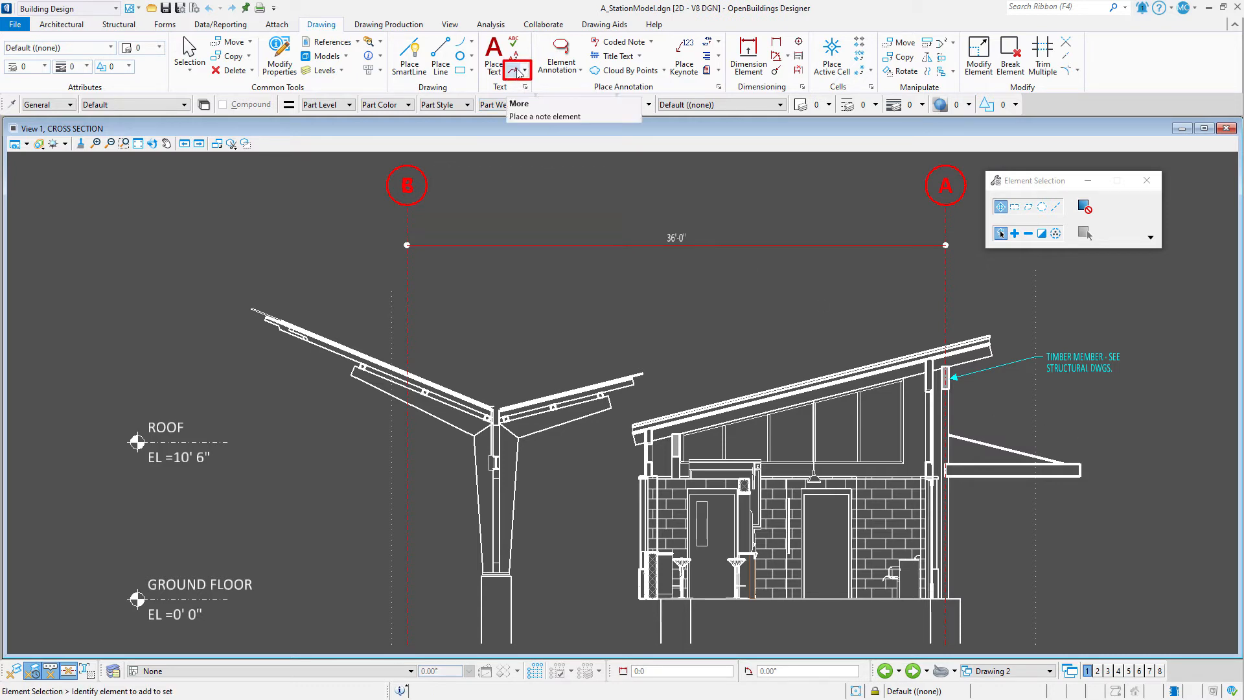
Step: Begin a Place Note using the 'Type - Note' favorite and fill its fields from the door element
click(515, 68)
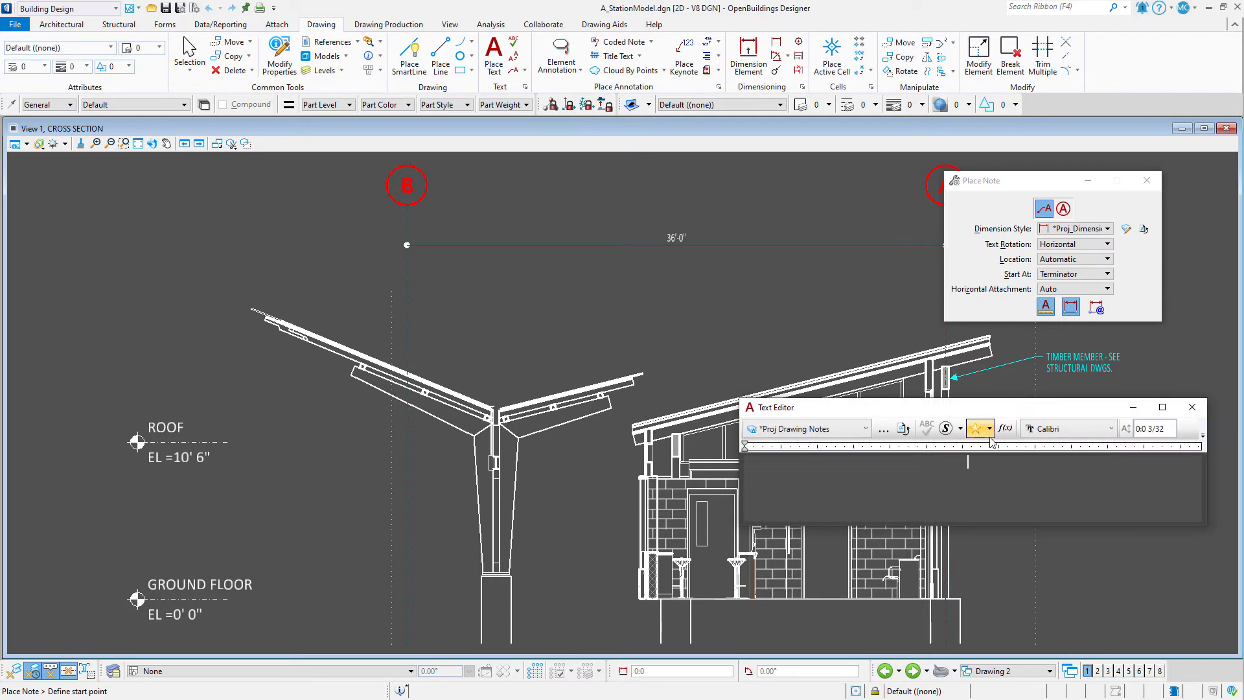
click(990, 429)
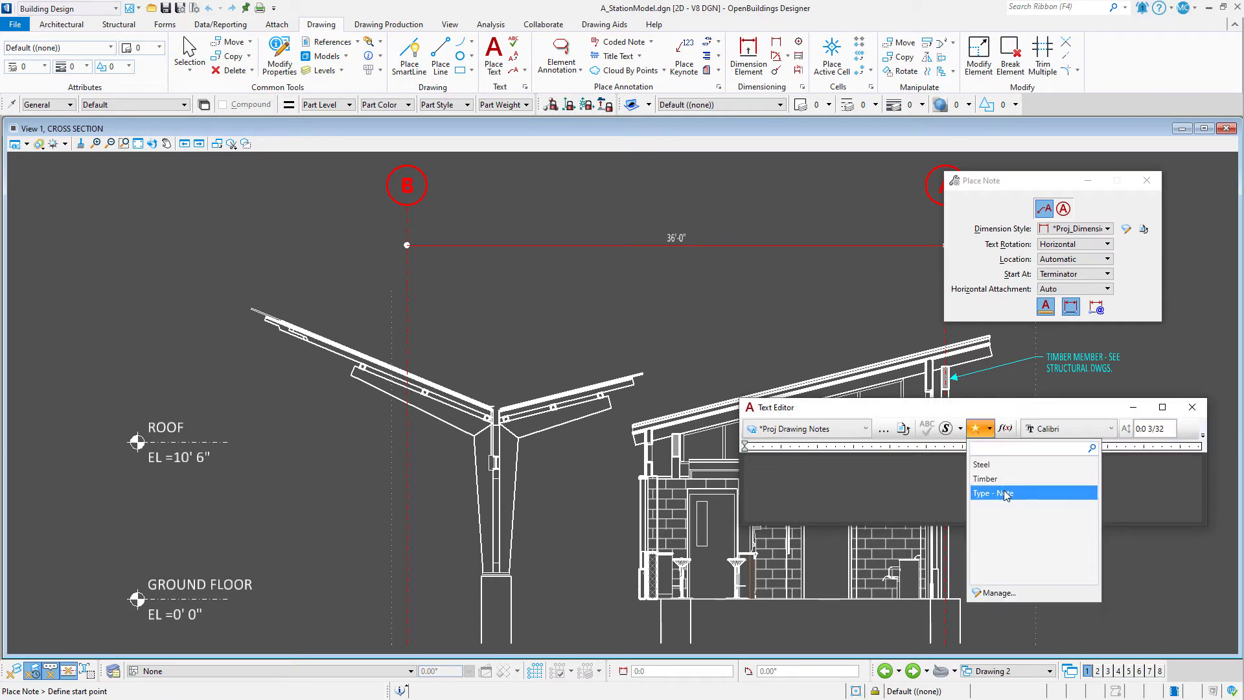
click(992, 492)
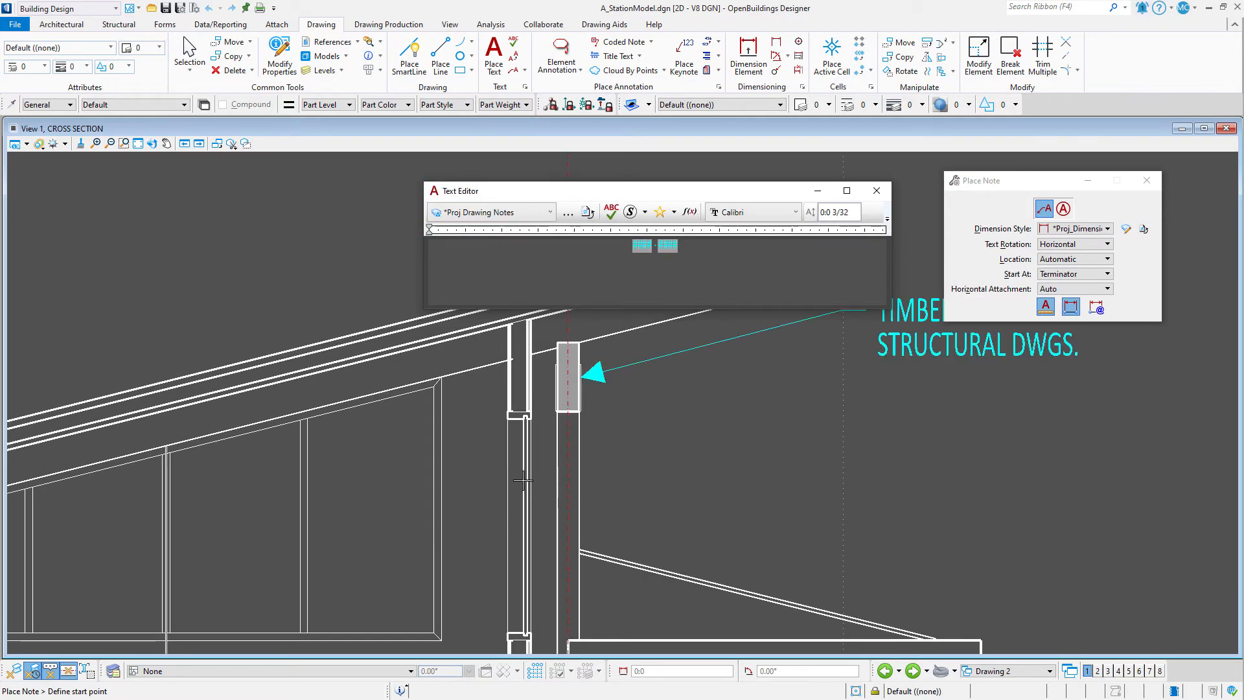
mouse_move(524, 479)
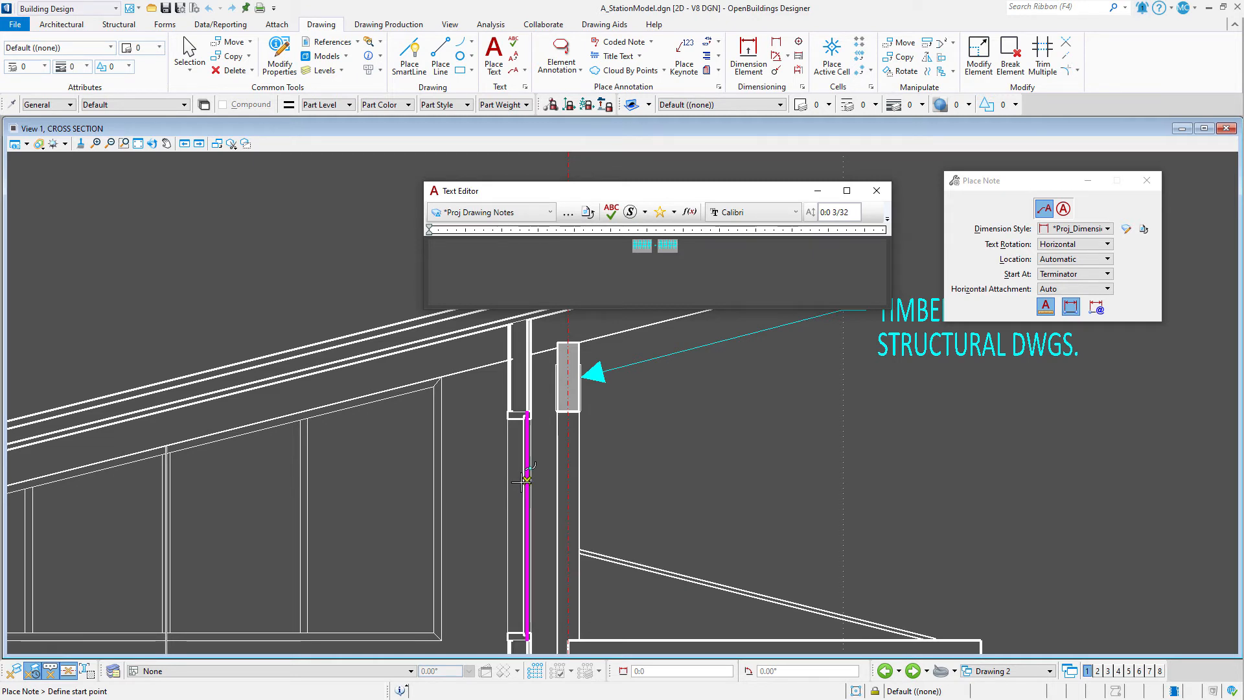
mouse_move(523, 483)
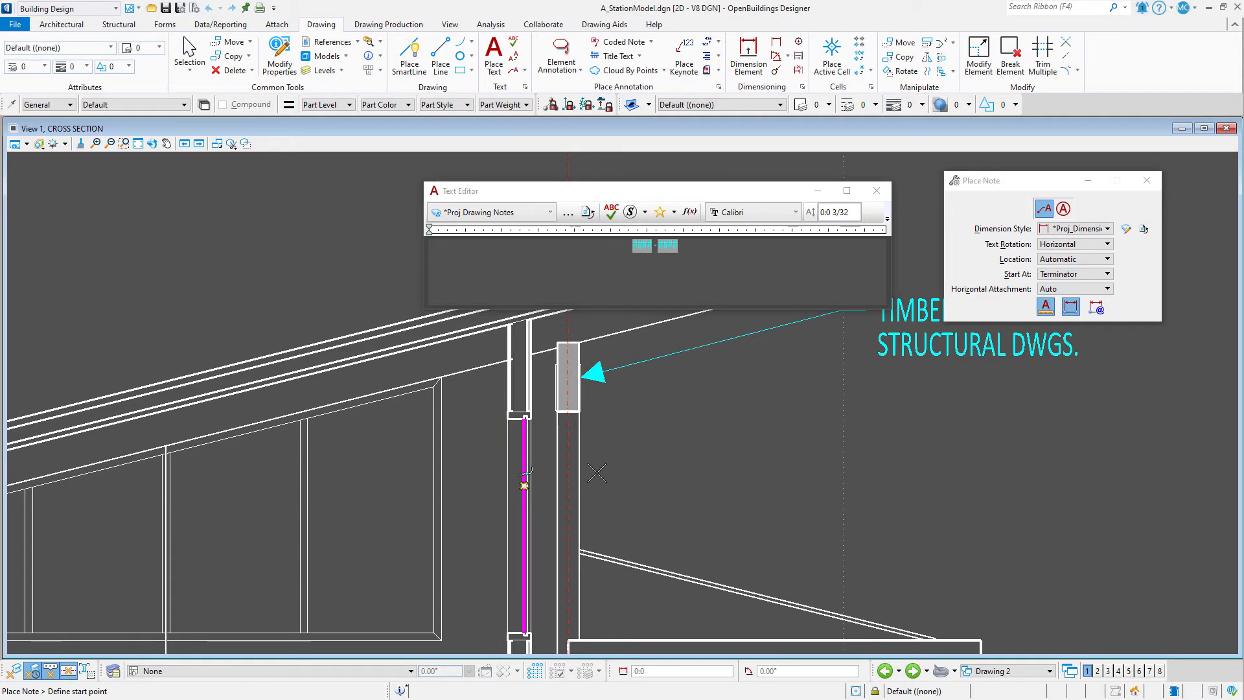
click(1070, 307)
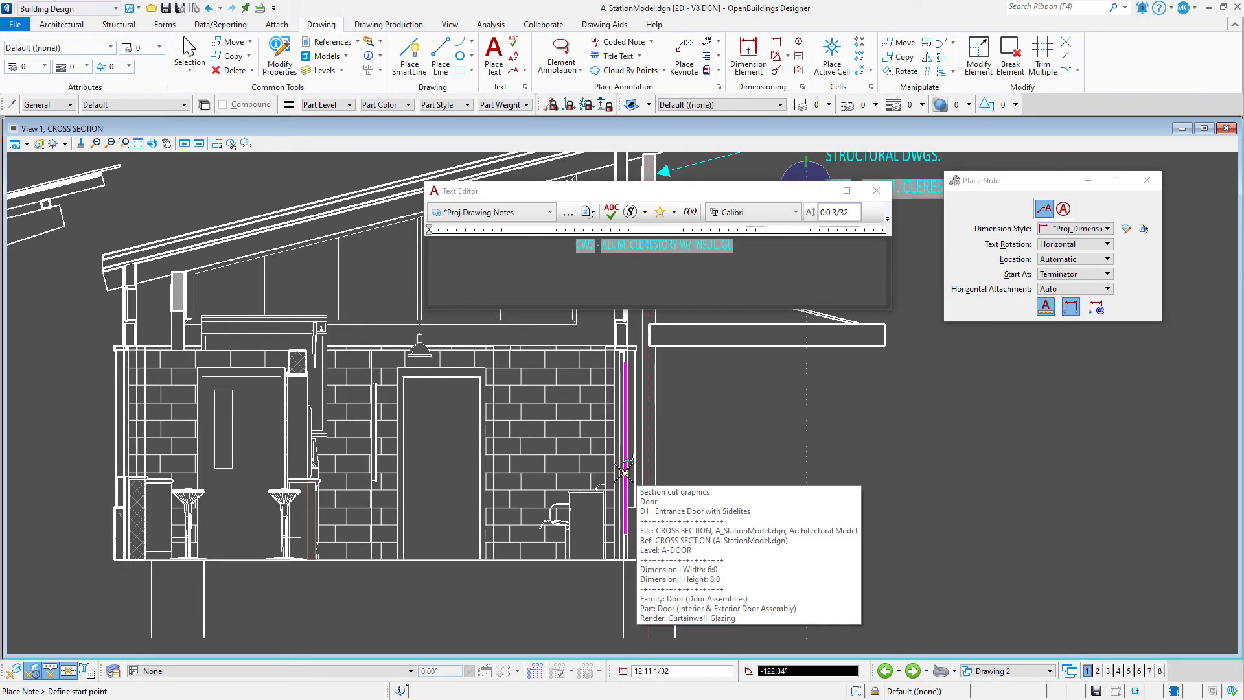
Step: Place the door note, then label the canopy 'C1 - CLEAR GLASS CANOPY' with an extra Ctrl leader
click(627, 472)
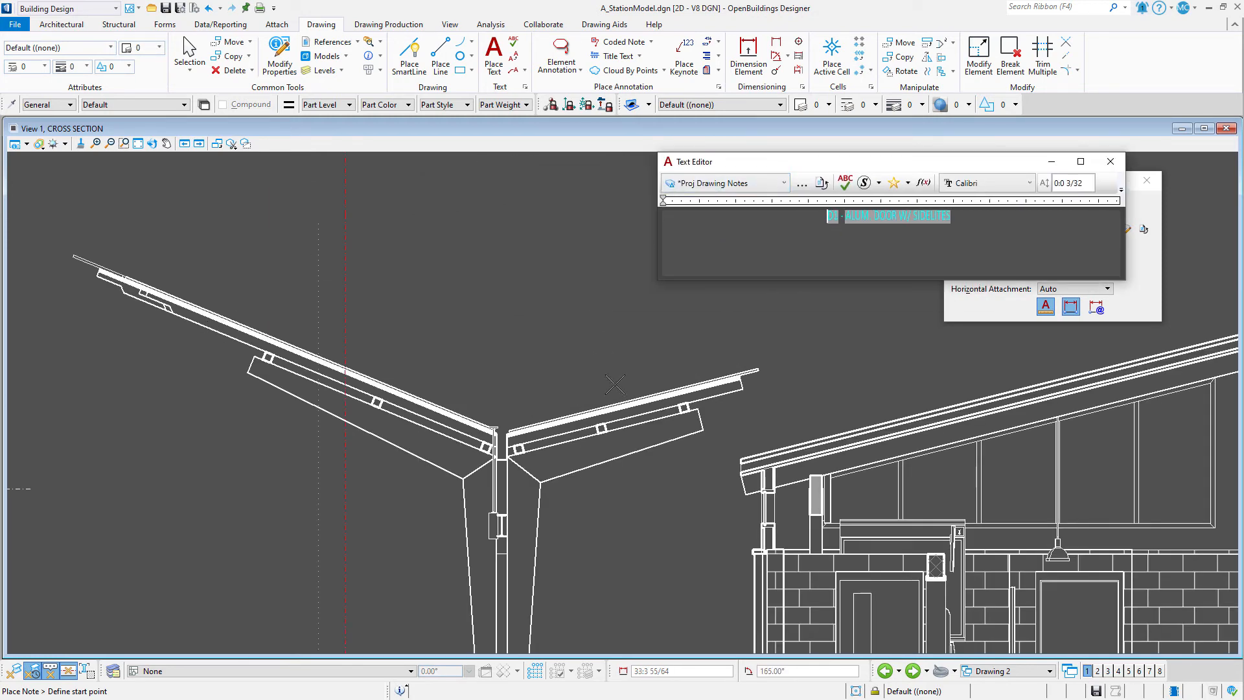
click(508, 429)
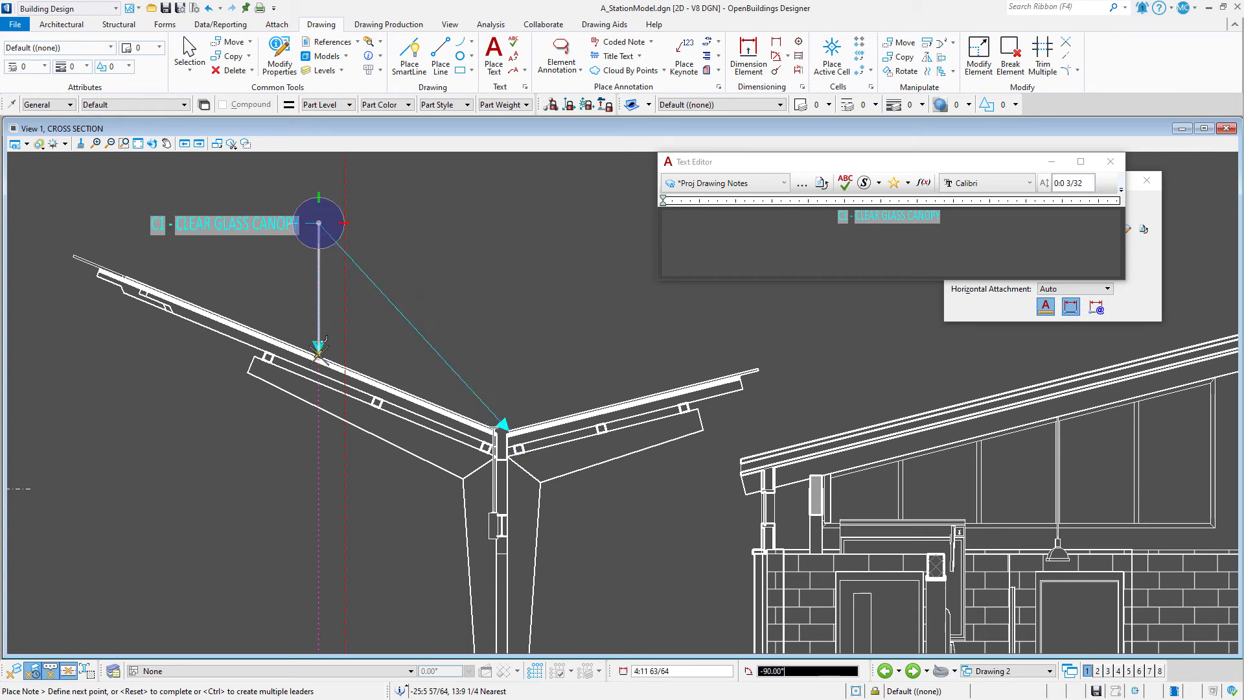
key(ctrl)
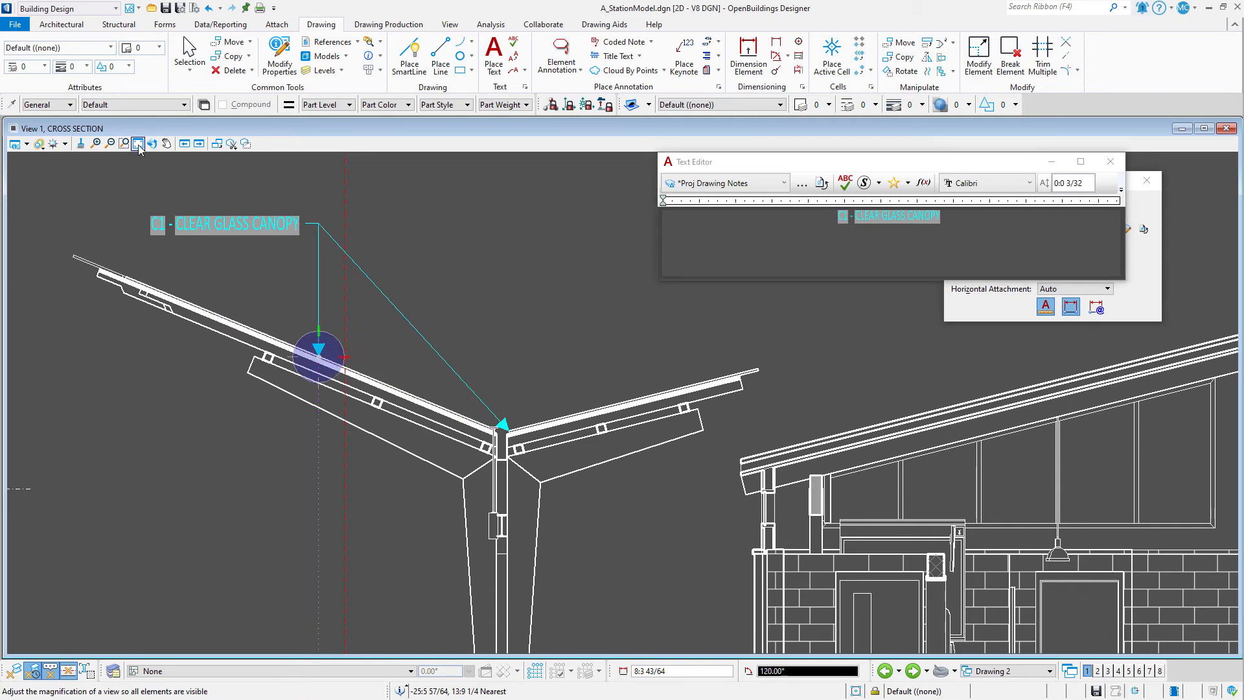
Step: Fit the cross-section view to show all notes, then go to the File backstage
click(138, 144)
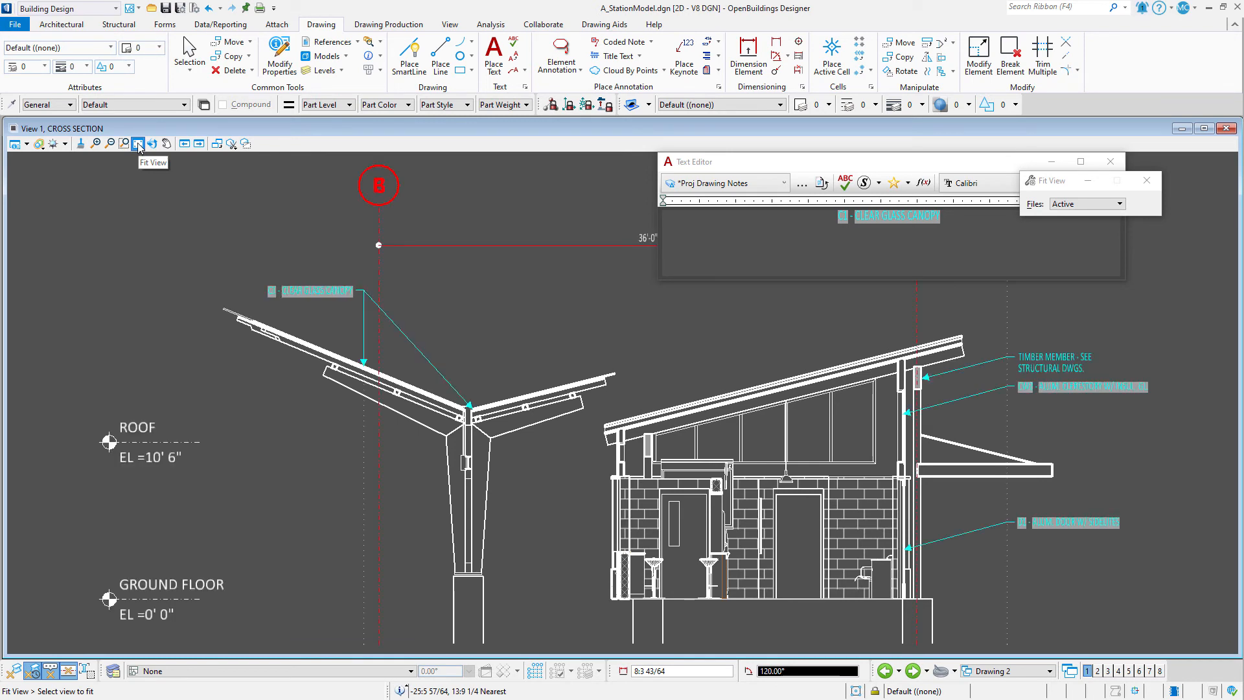
click(139, 144)
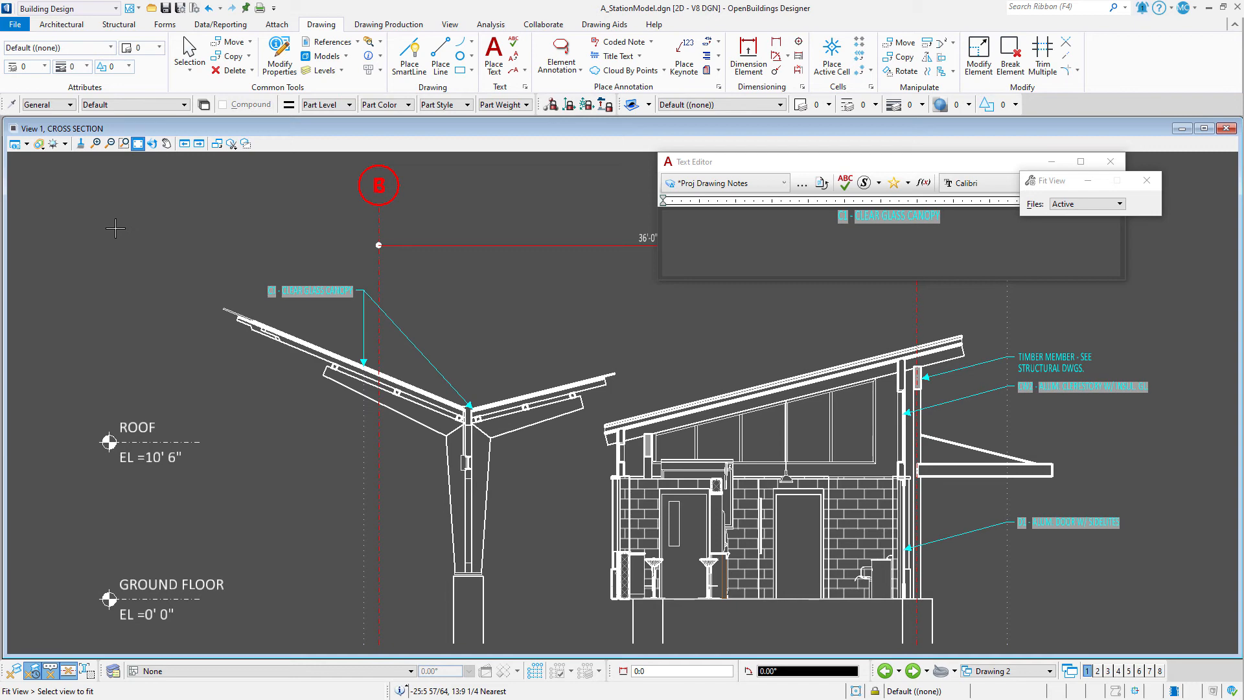
click(14, 25)
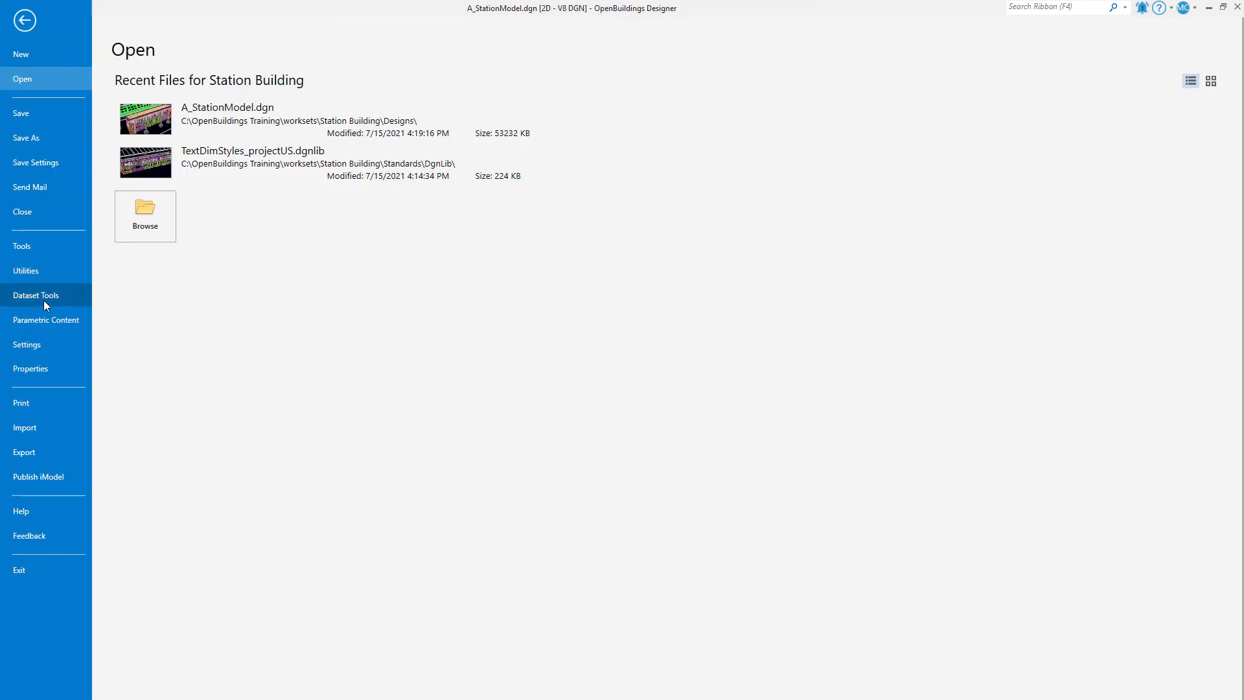
Step: Set Hide Field Background in User Preferences > Text, confirm, and return to the drawing
click(26, 345)
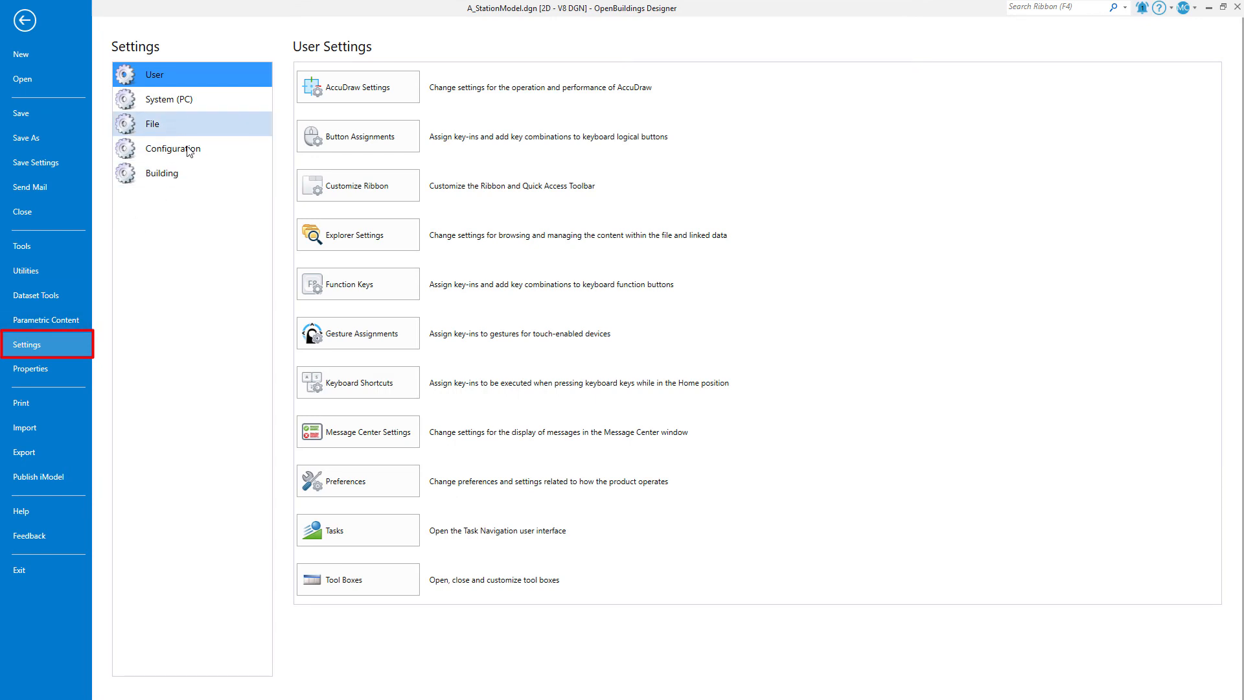
click(345, 481)
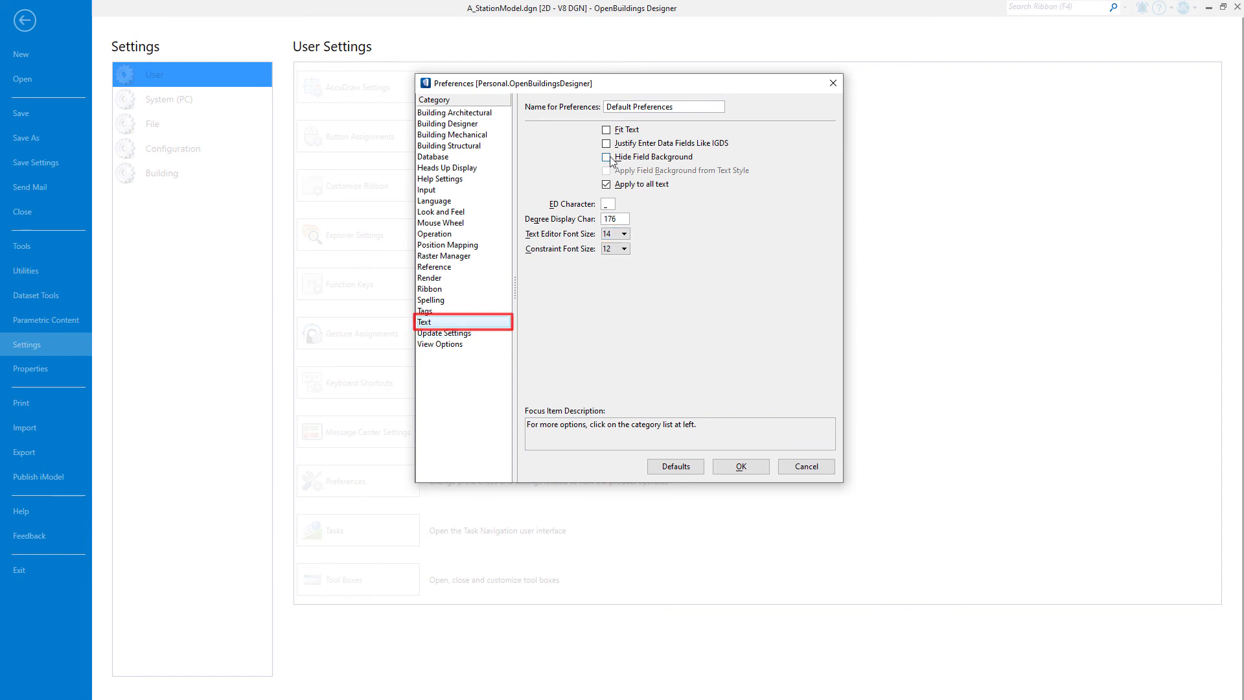
click(740, 465)
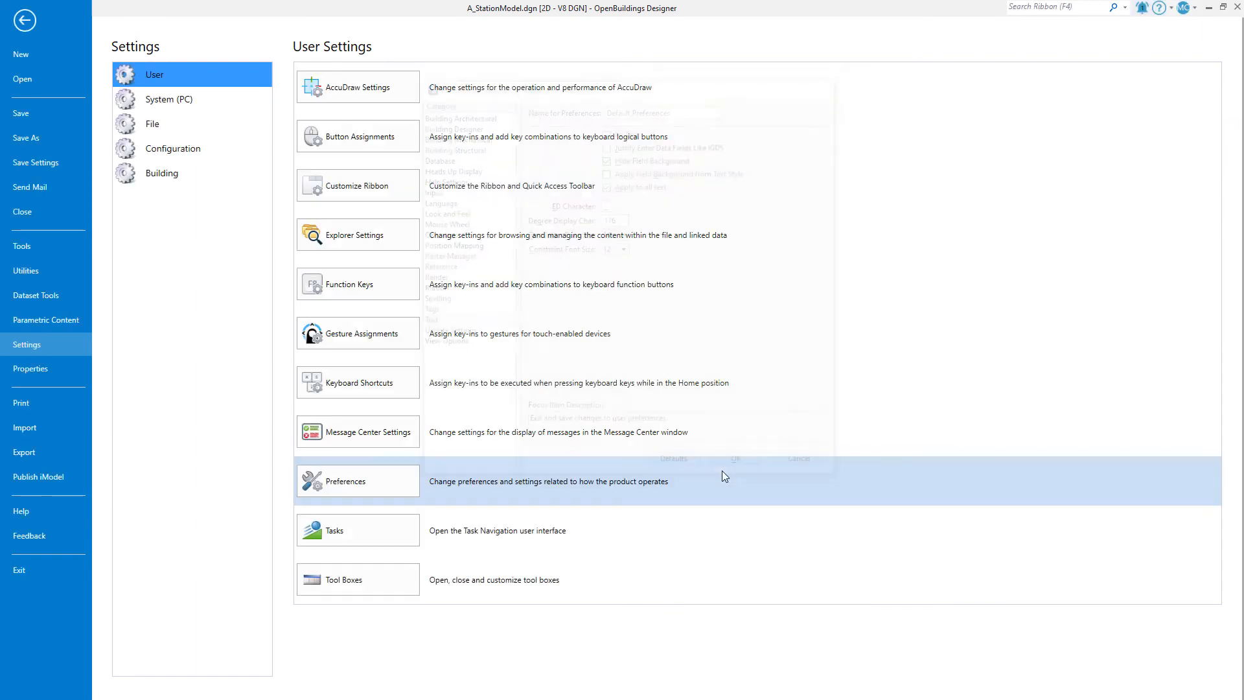
click(23, 20)
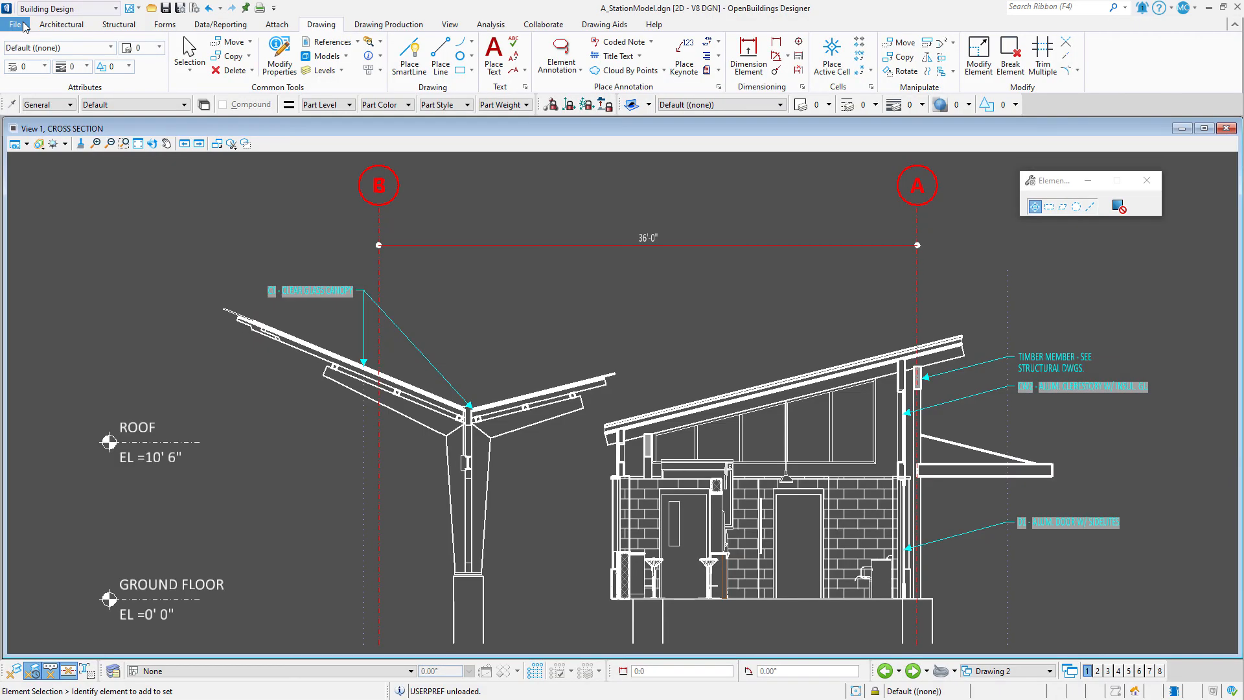